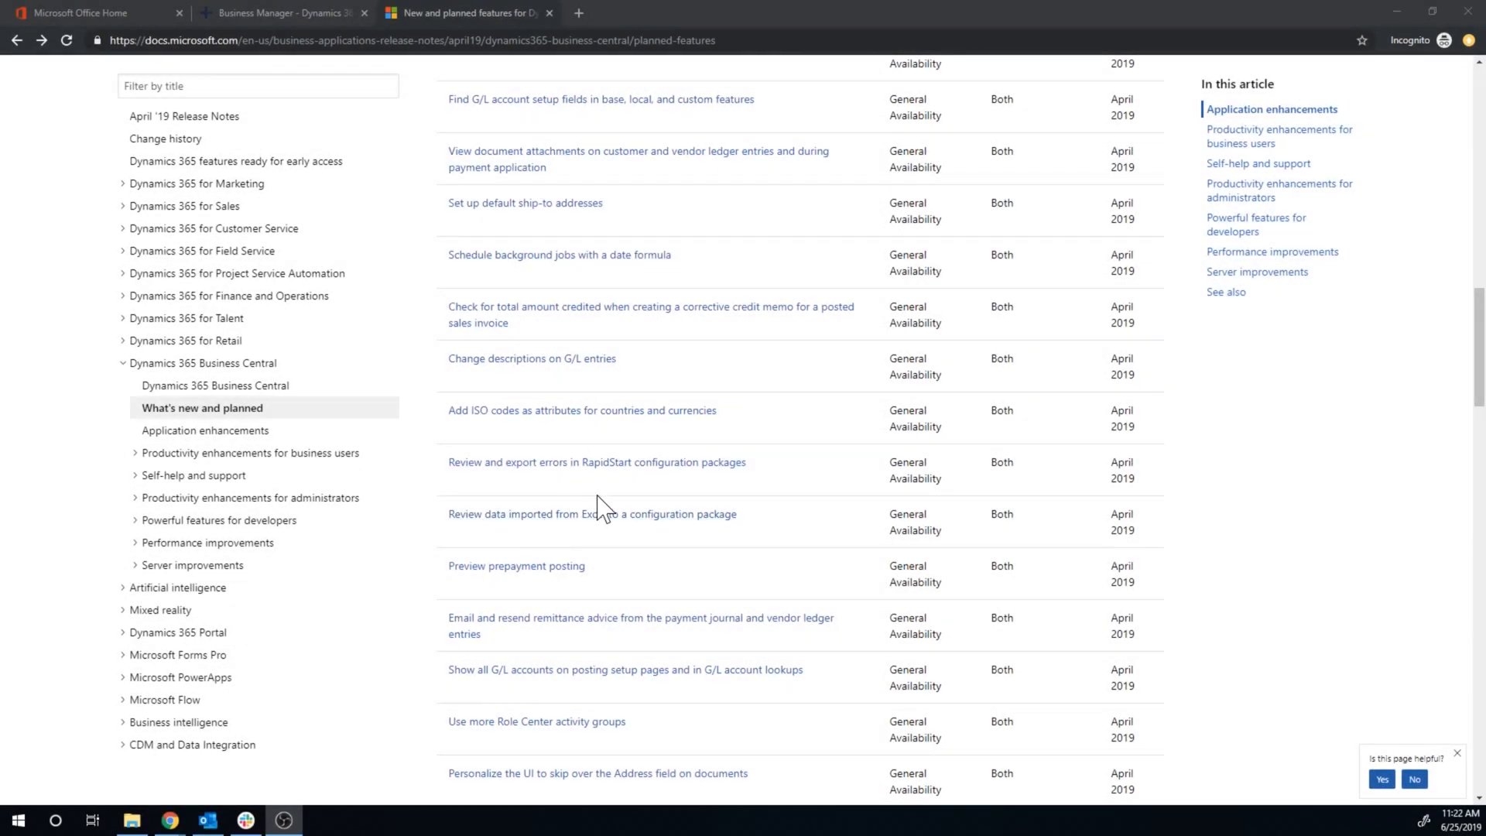
mouse_move(662, 358)
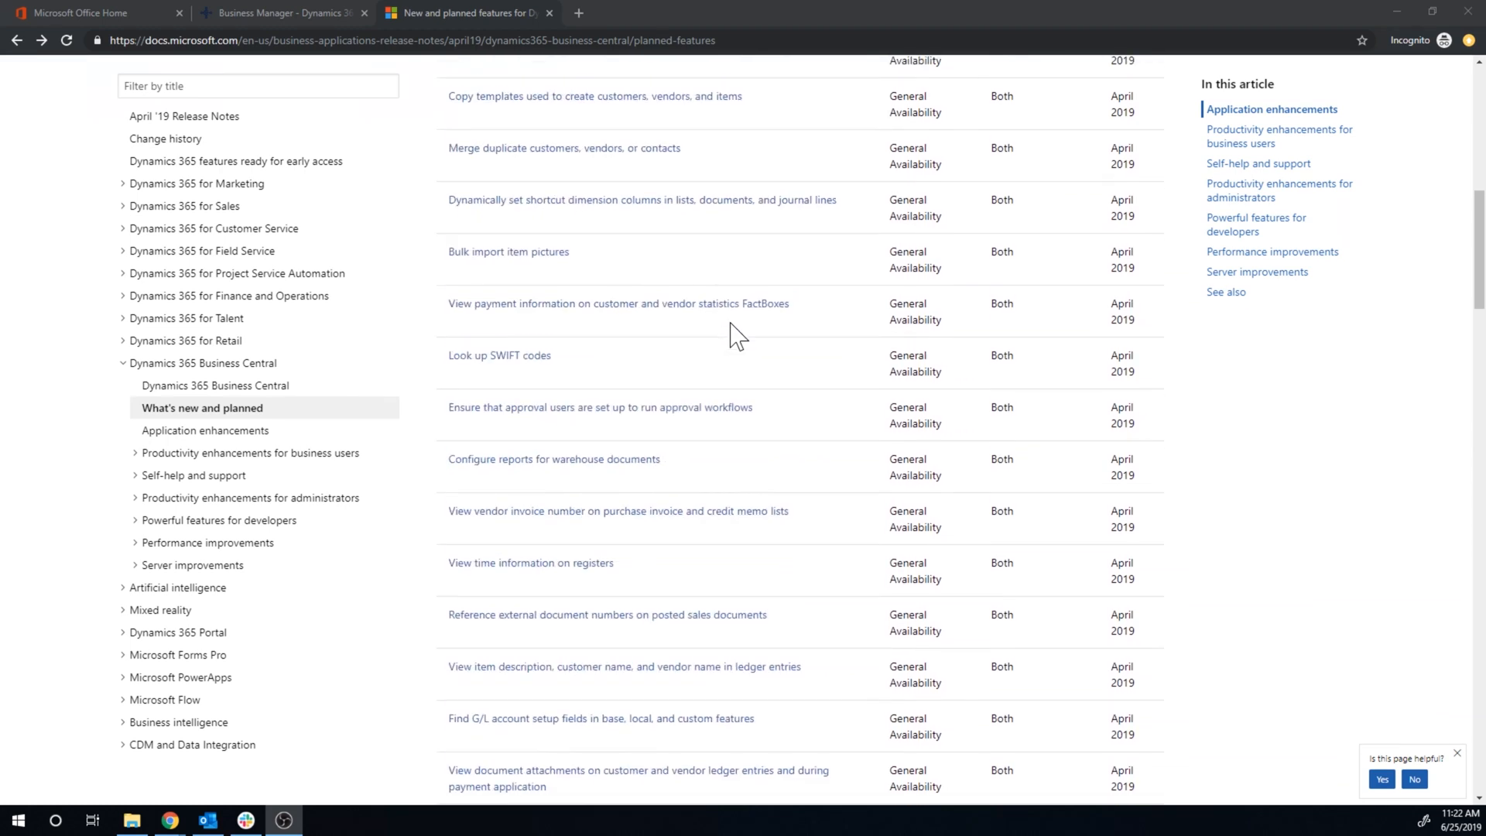
From Finance > Chart of Accounts, drill into the Checking account's Net Change to see its G/L entries.
scroll(down, 3)
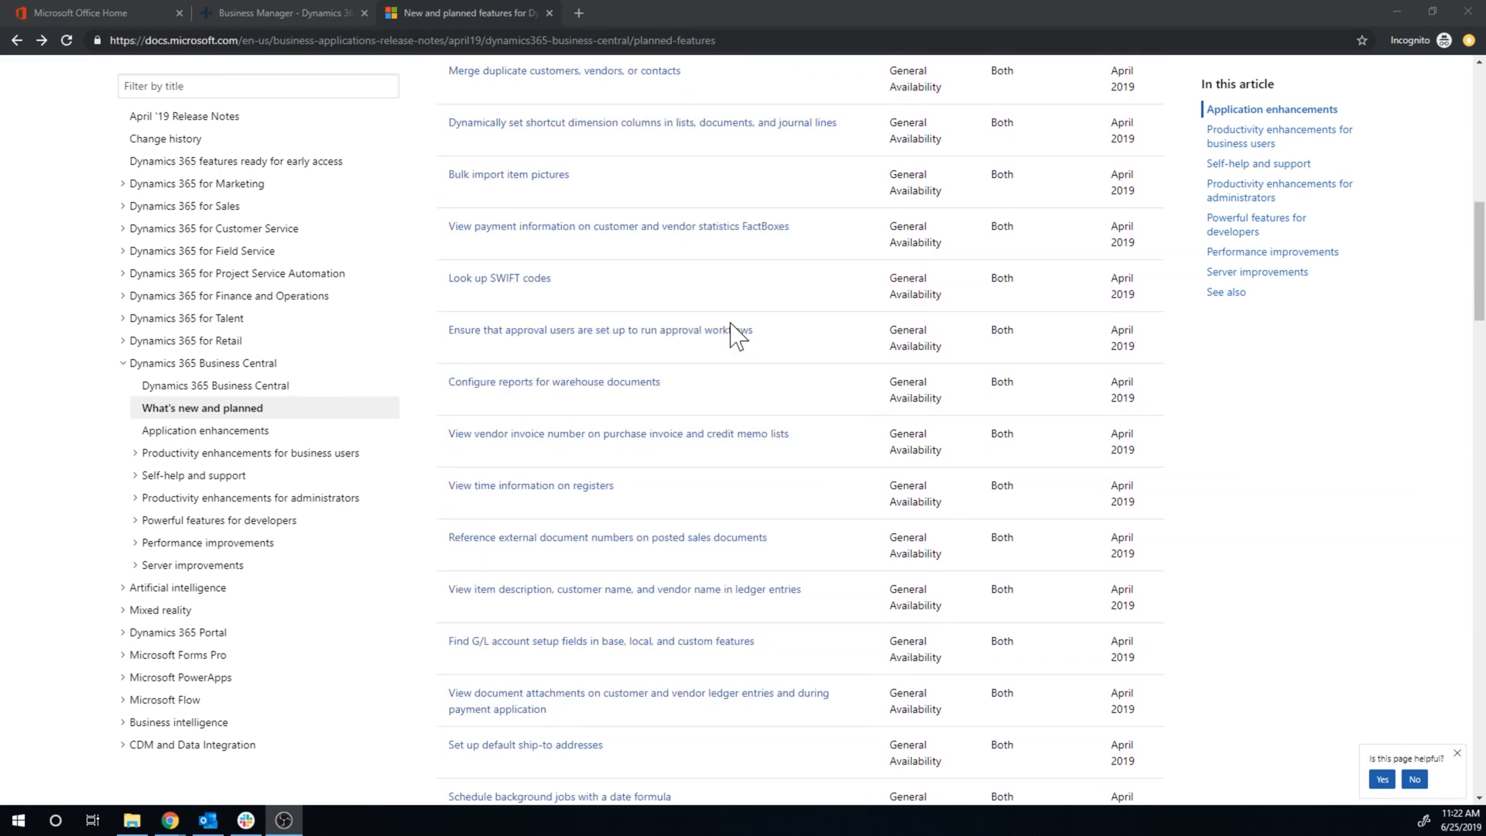
scroll(down, 3)
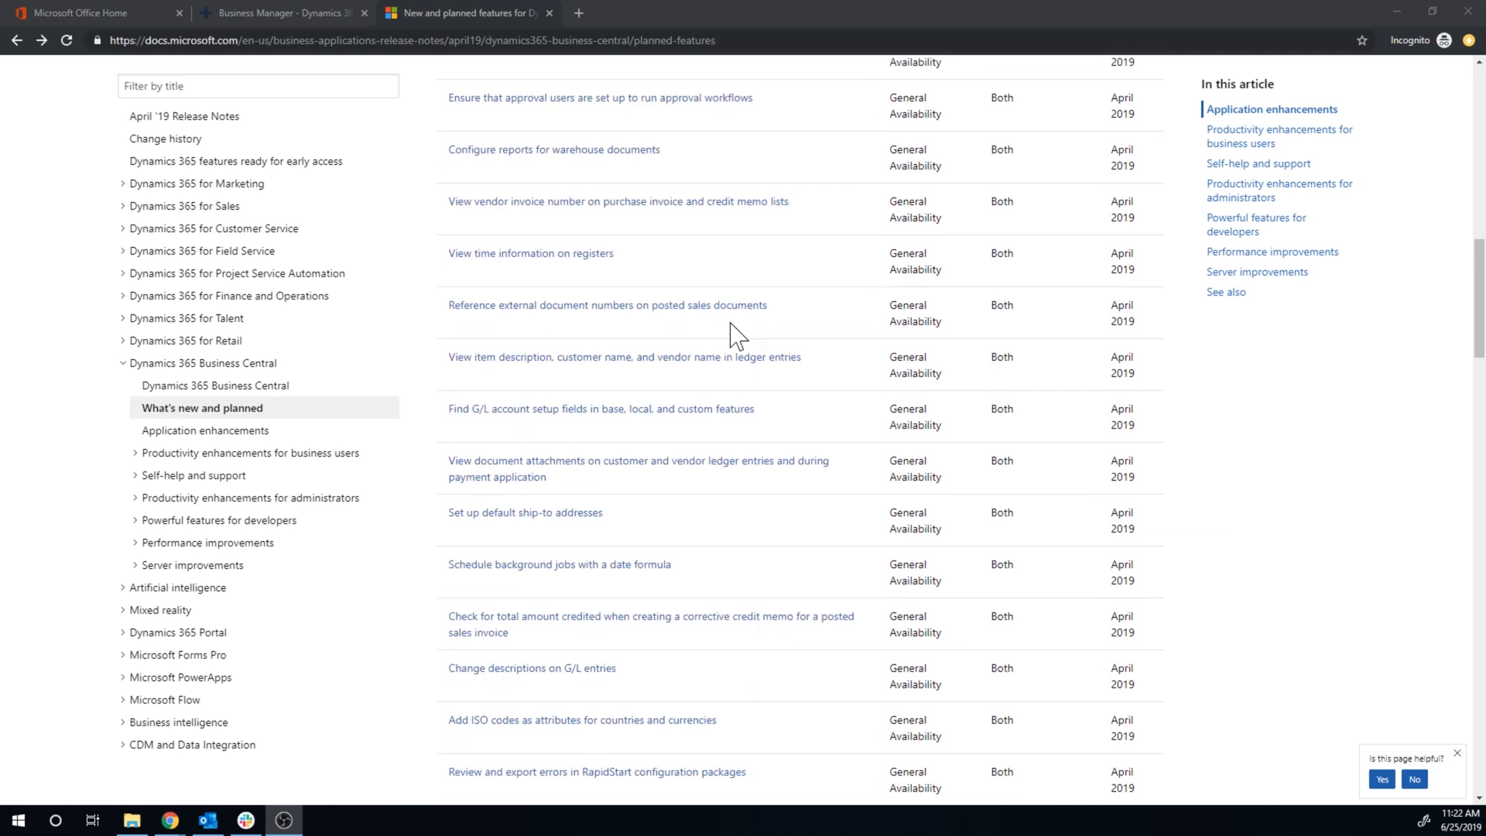
mouse_move(1090, 370)
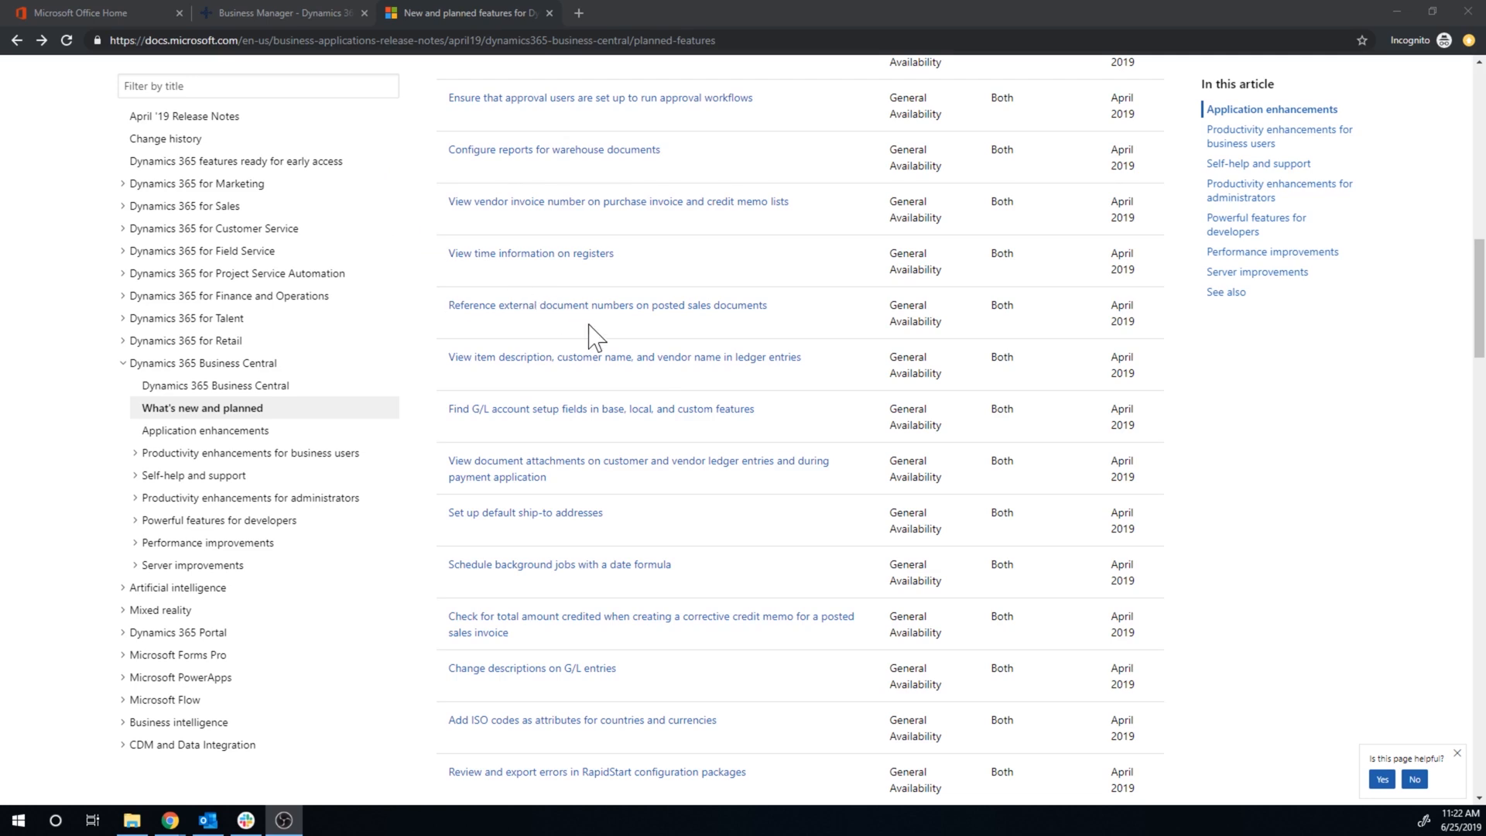
mouse_move(263, 13)
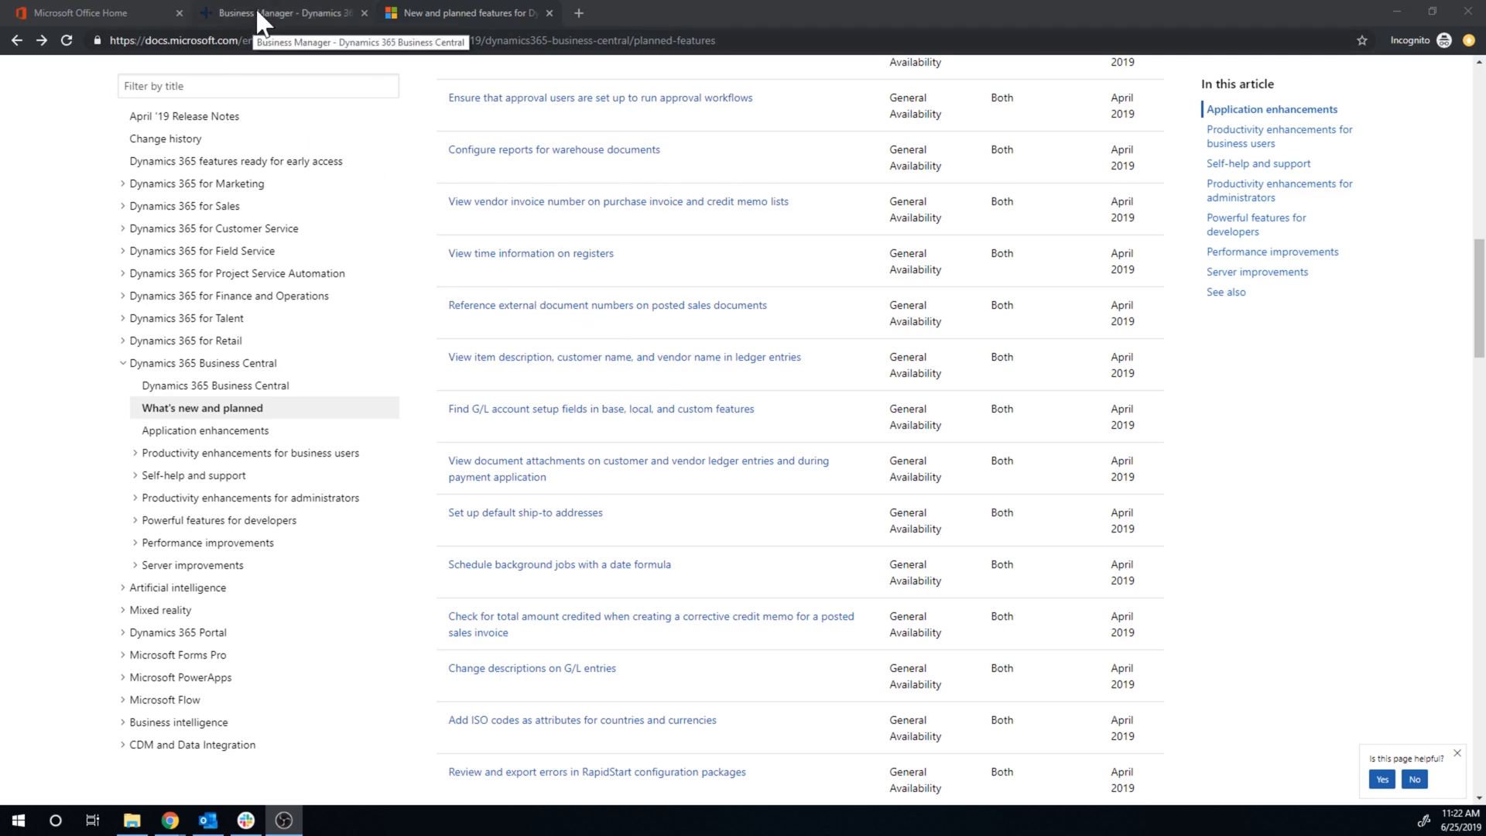
mouse_move(516, 151)
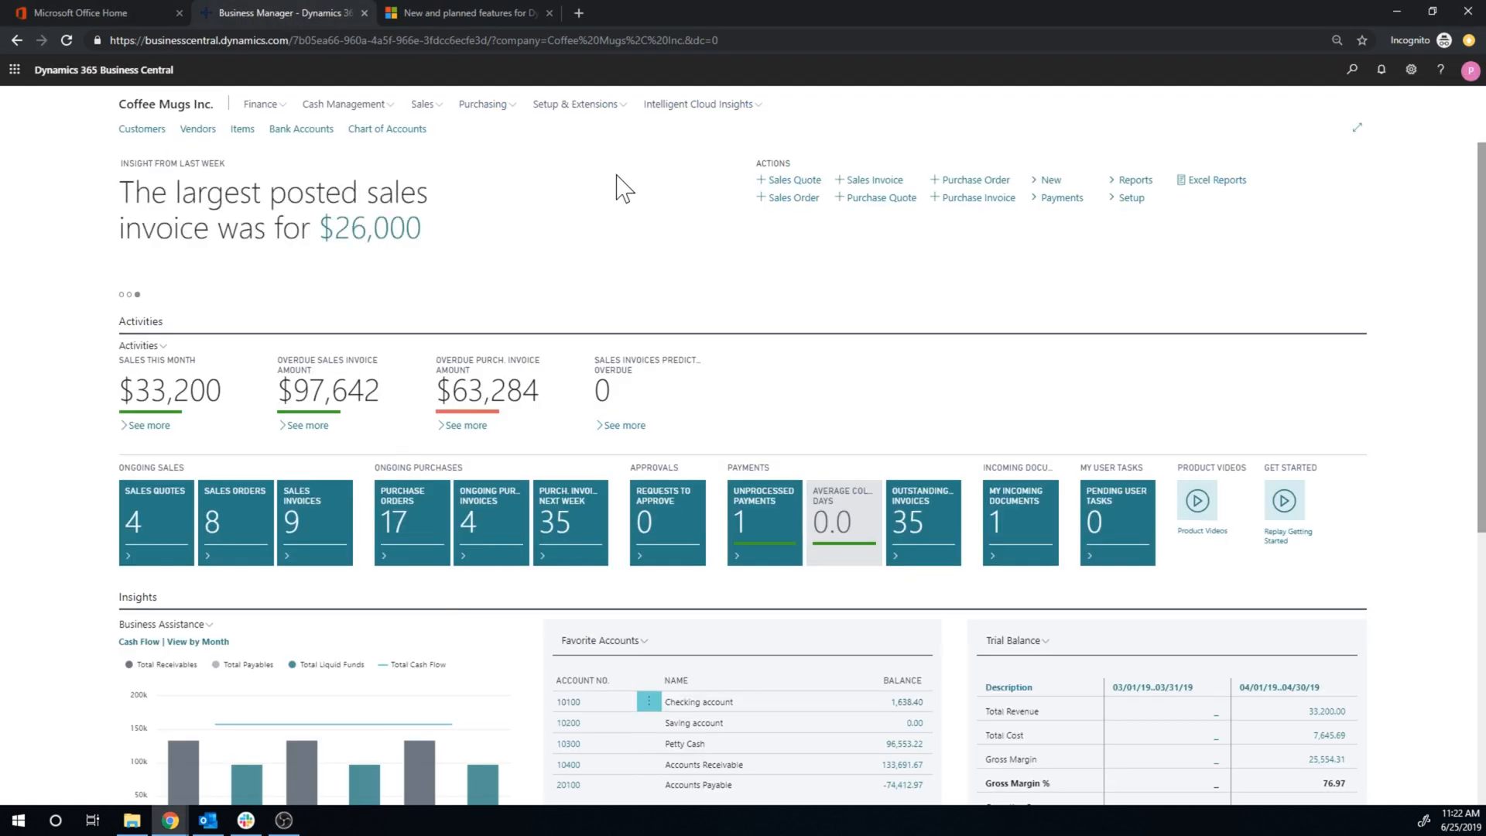
mouse_move(1068, 169)
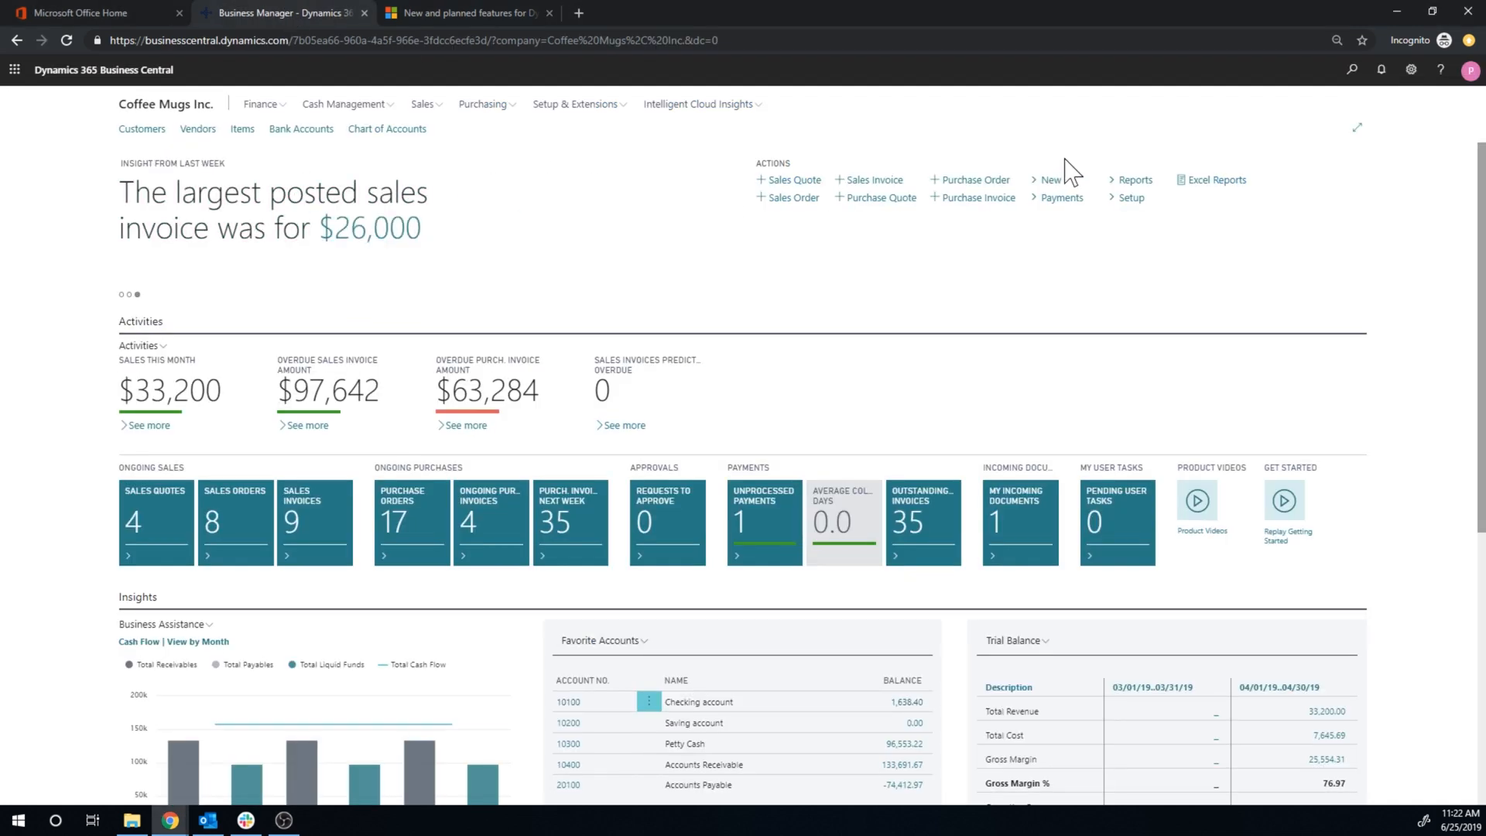
click(261, 104)
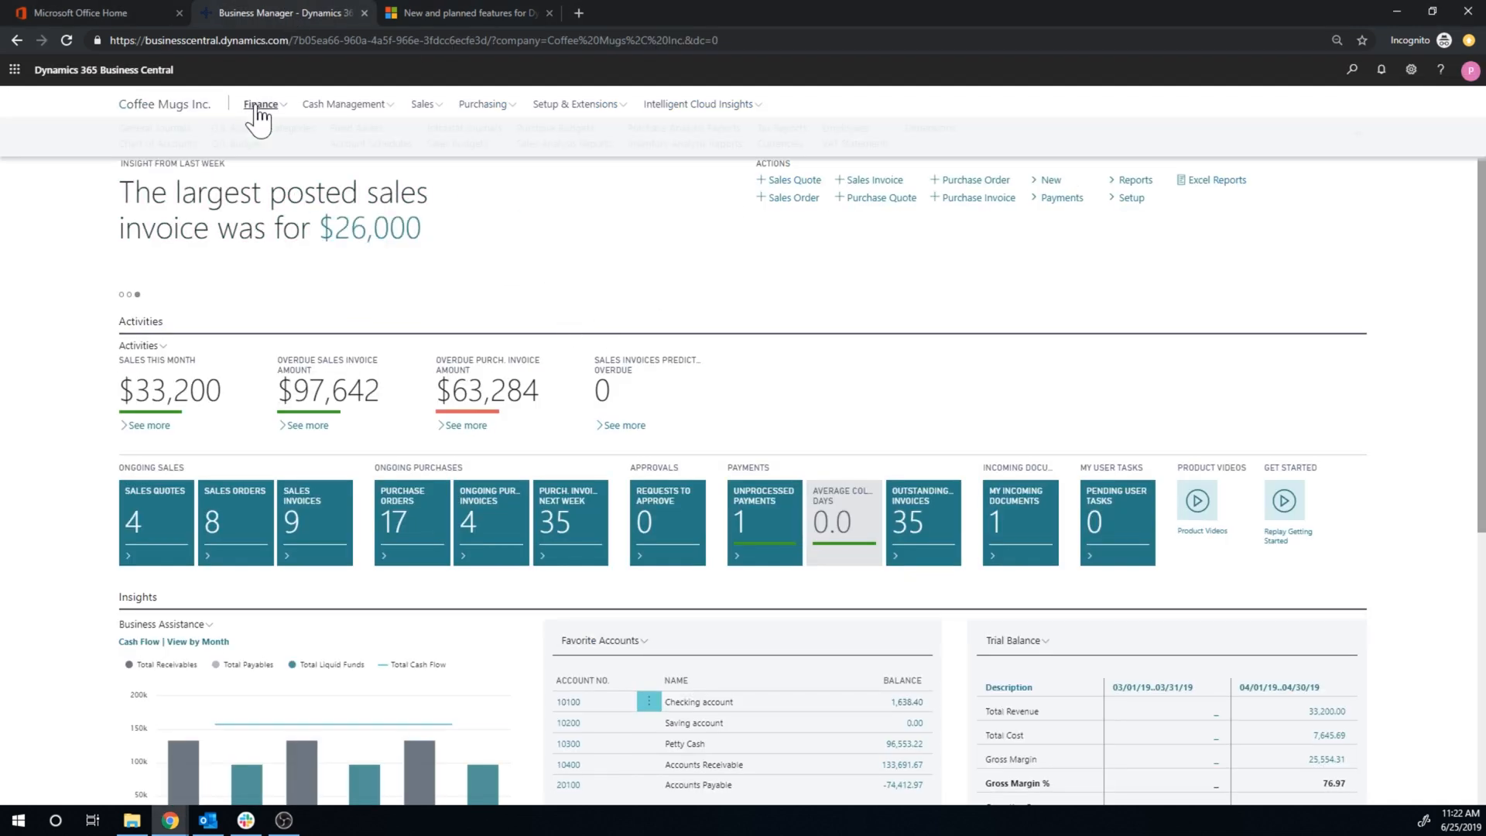
click(261, 104)
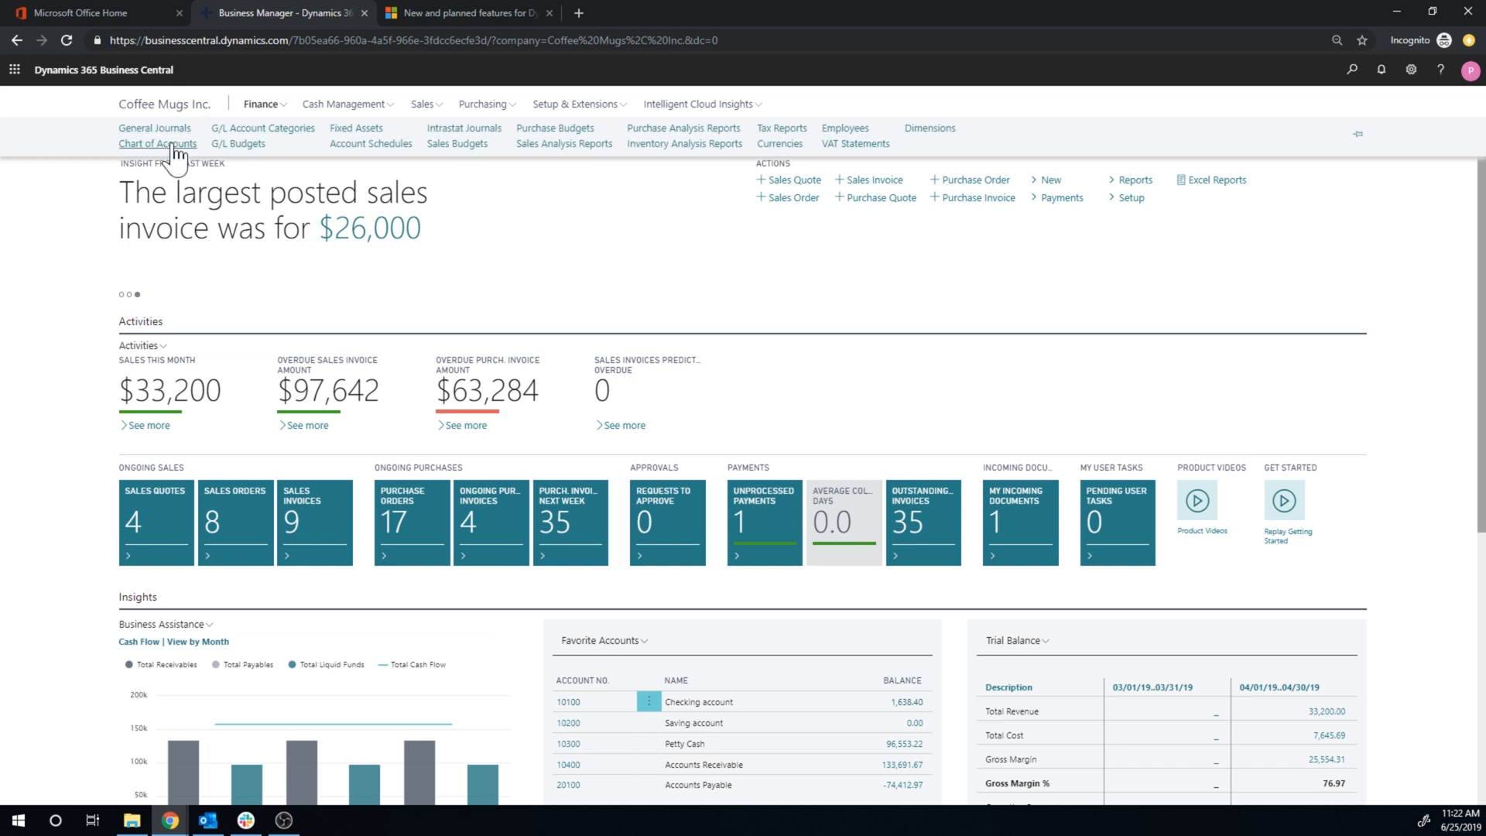
click(158, 143)
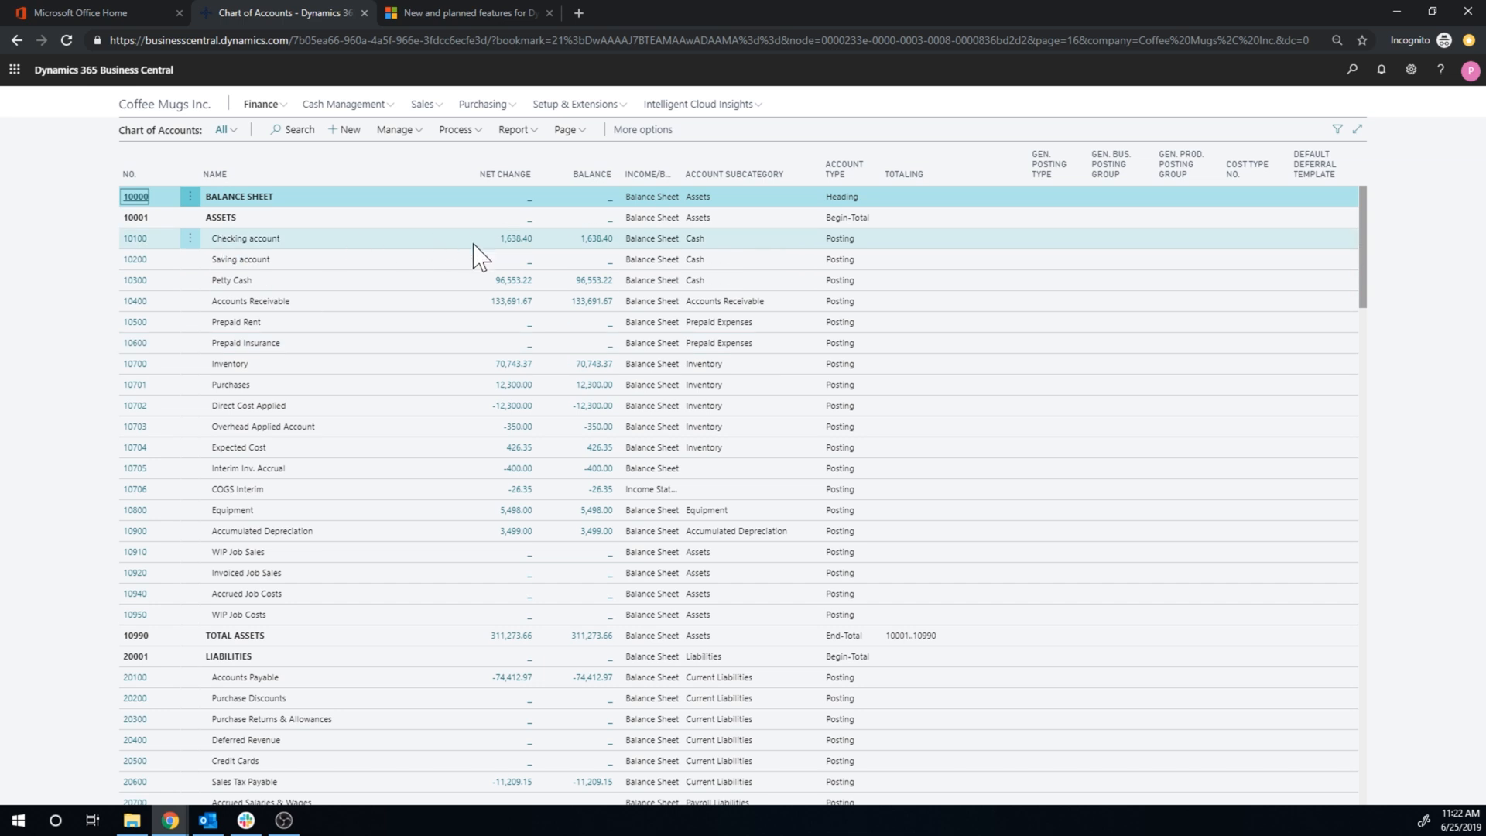
click(516, 238)
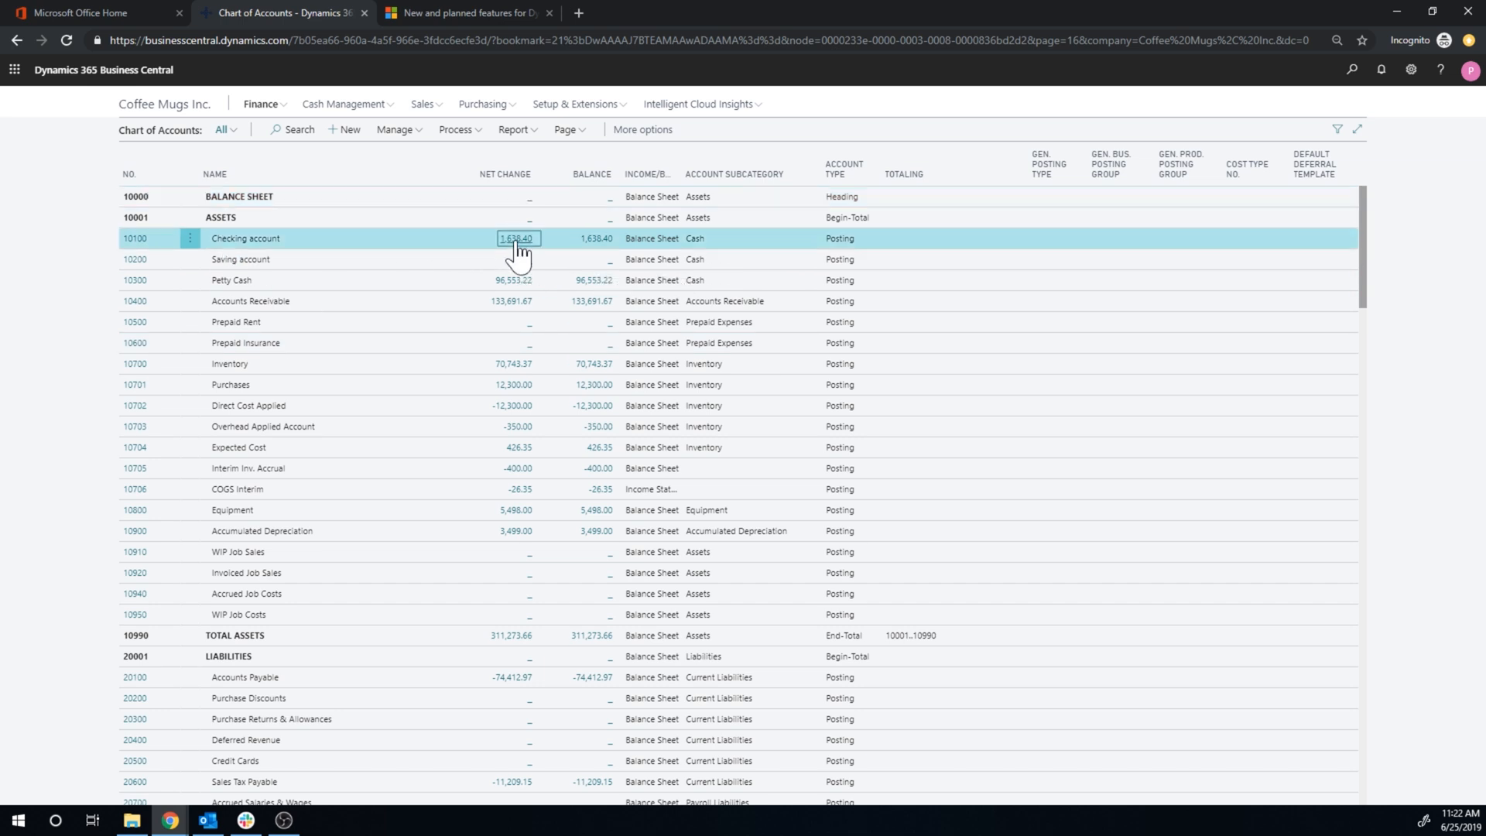
click(516, 238)
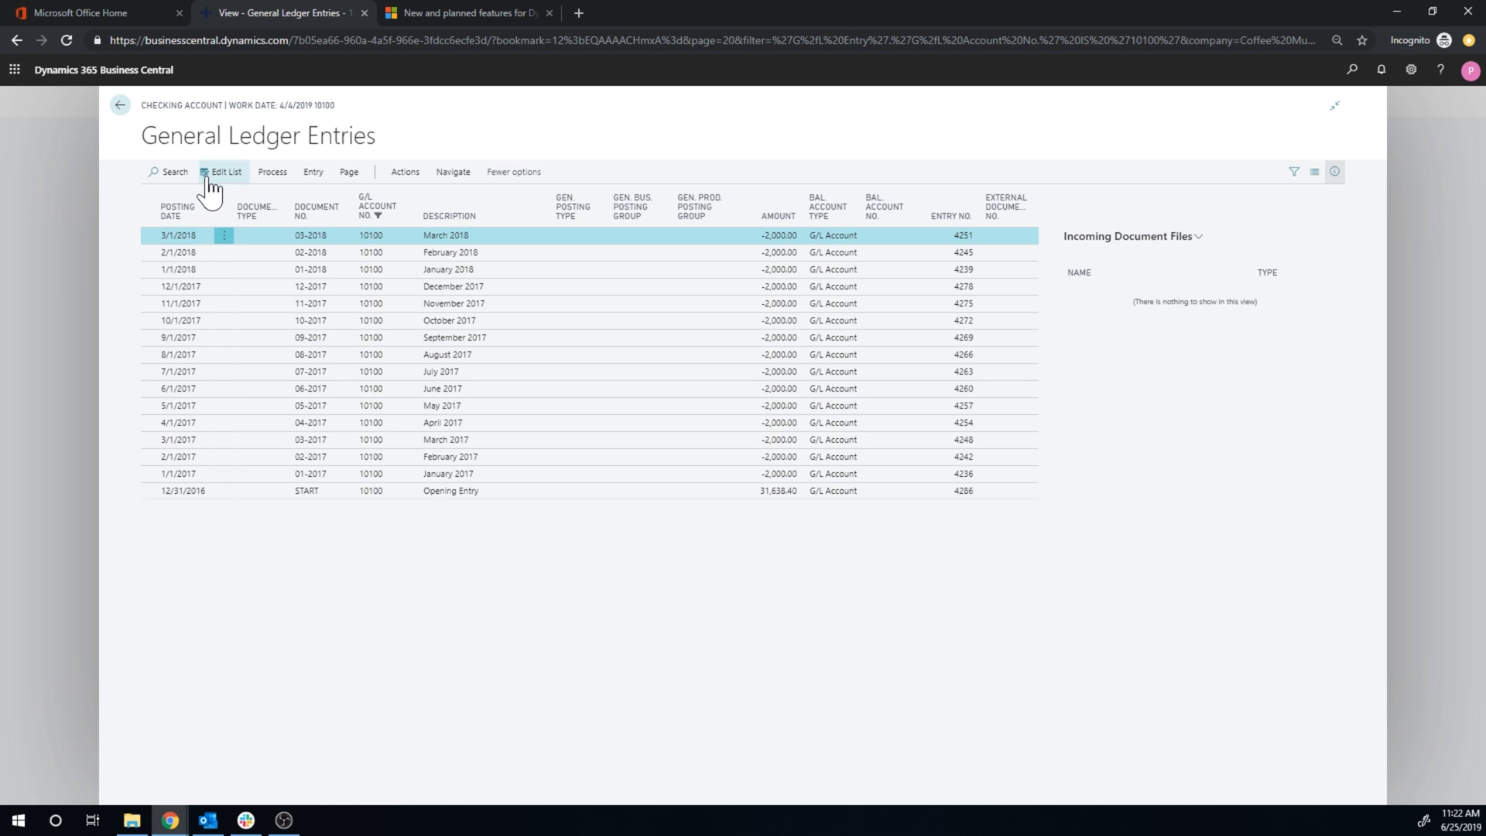
Edit the list and rename the October 2017 checking entry's description to 'Deposit from ABC'.
click(225, 172)
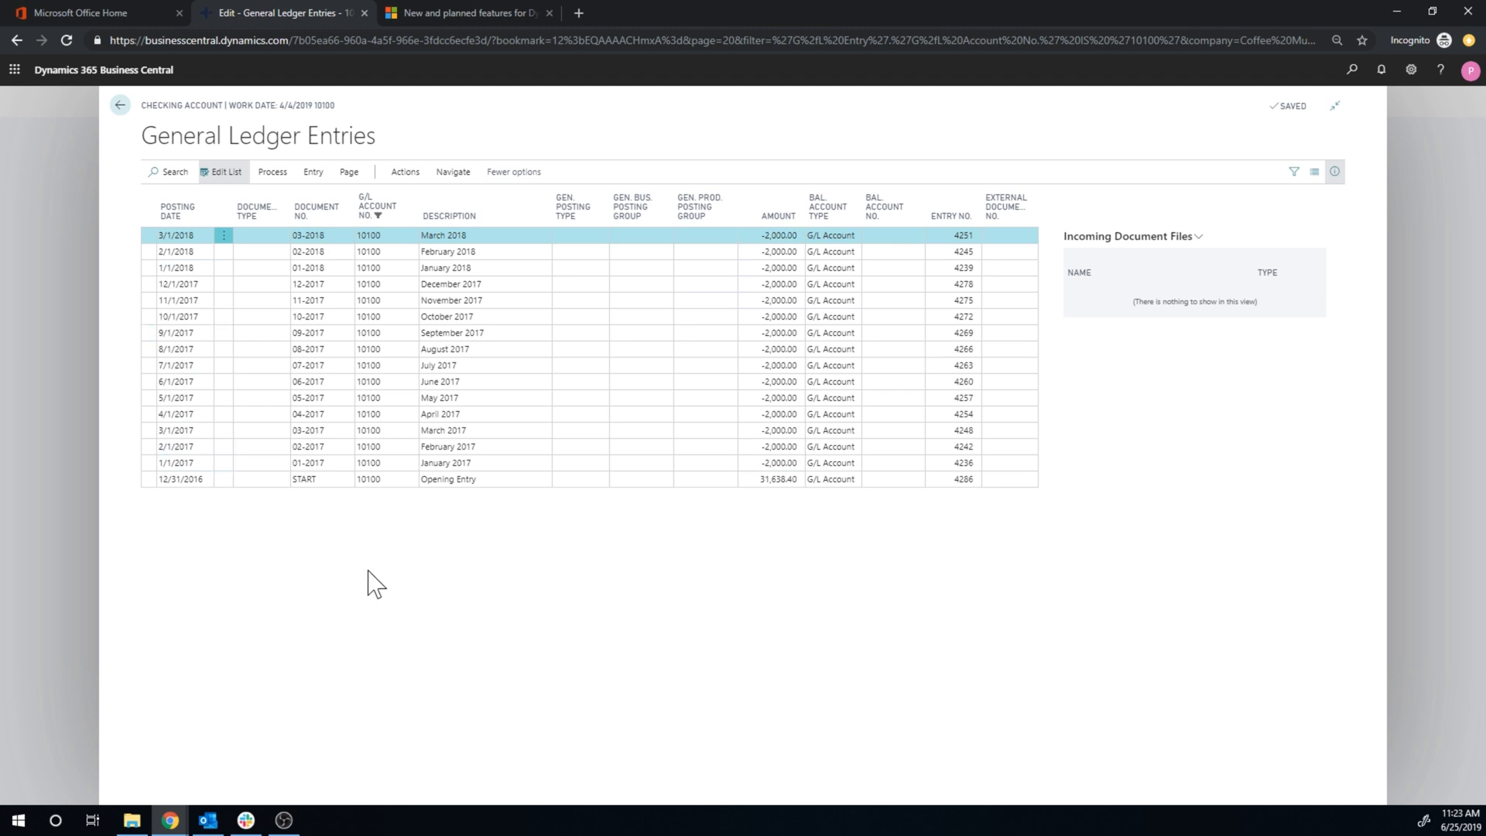
click(447, 251)
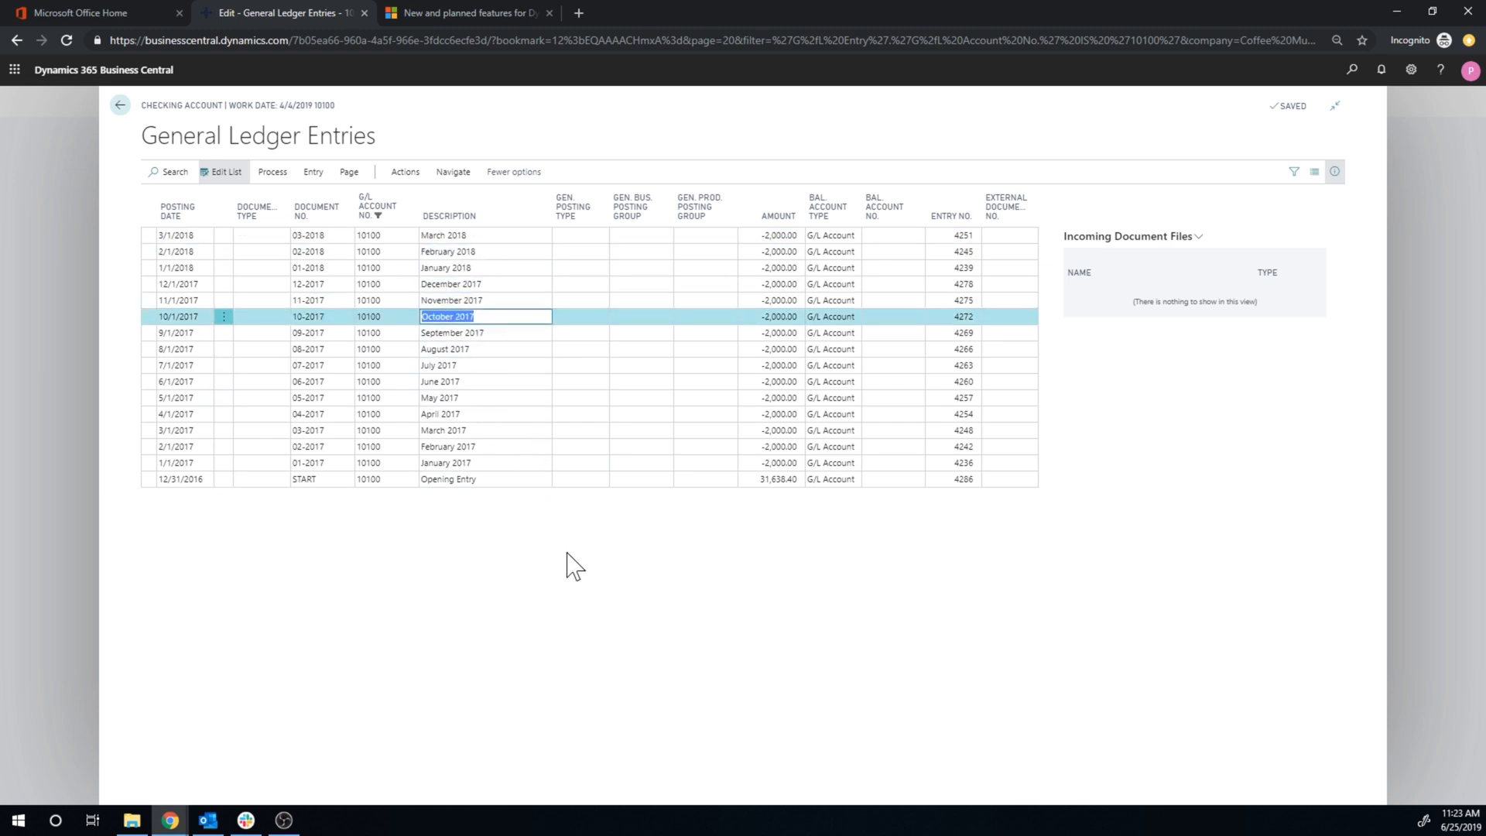
text(Deposit from)
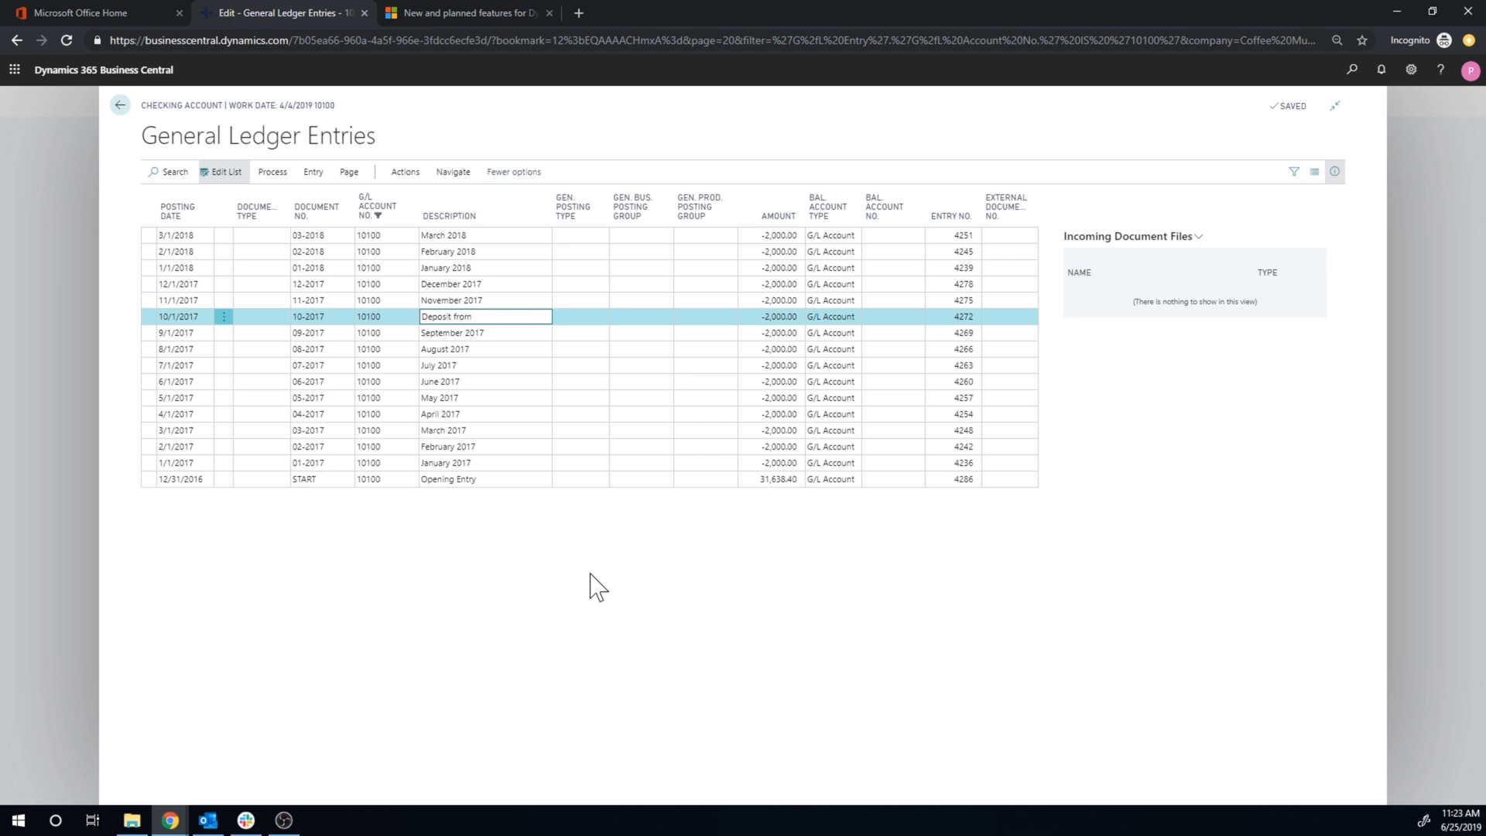
text(ABV)
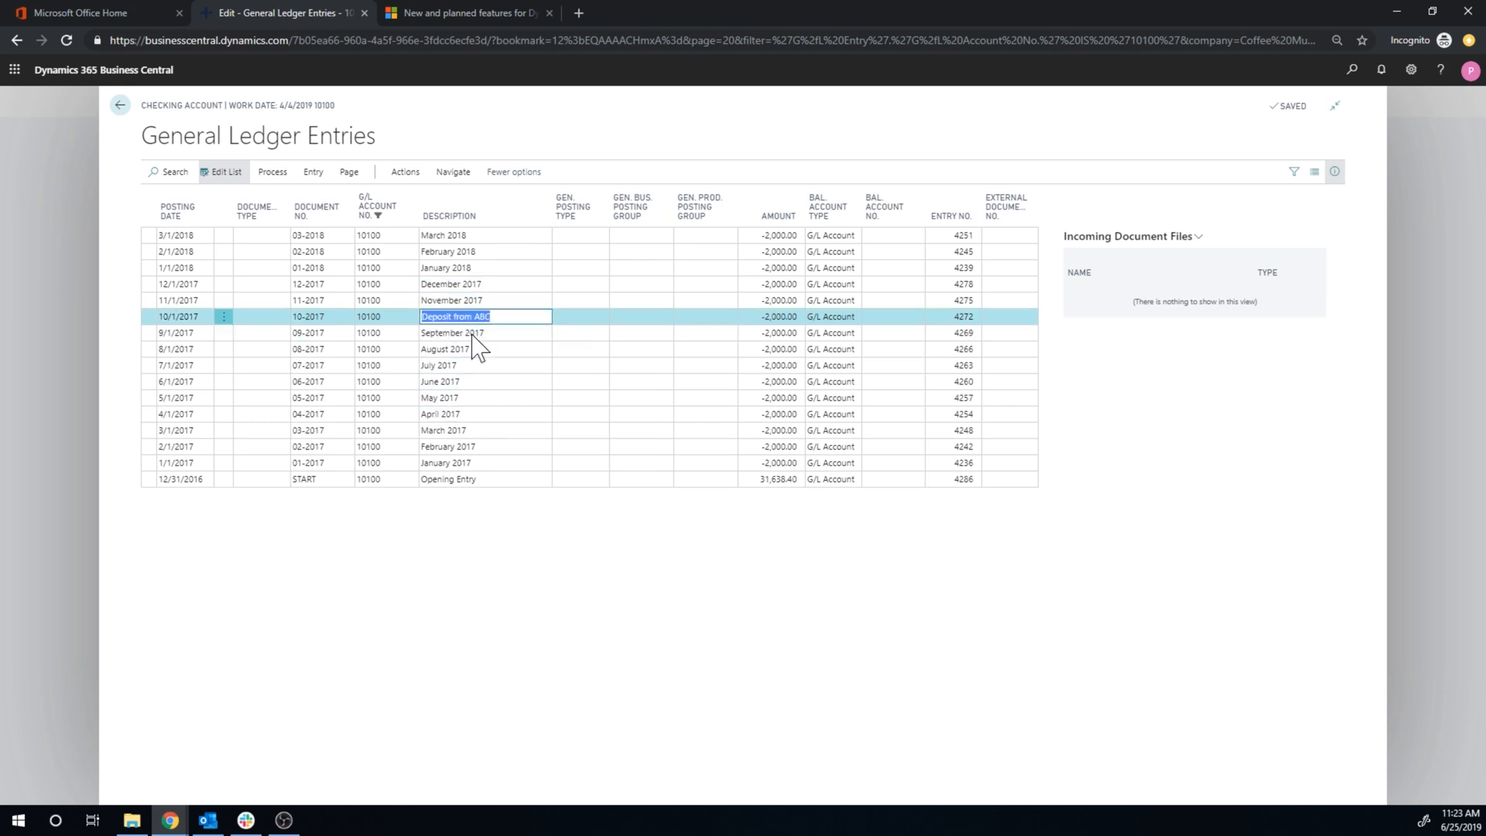
click(452, 333)
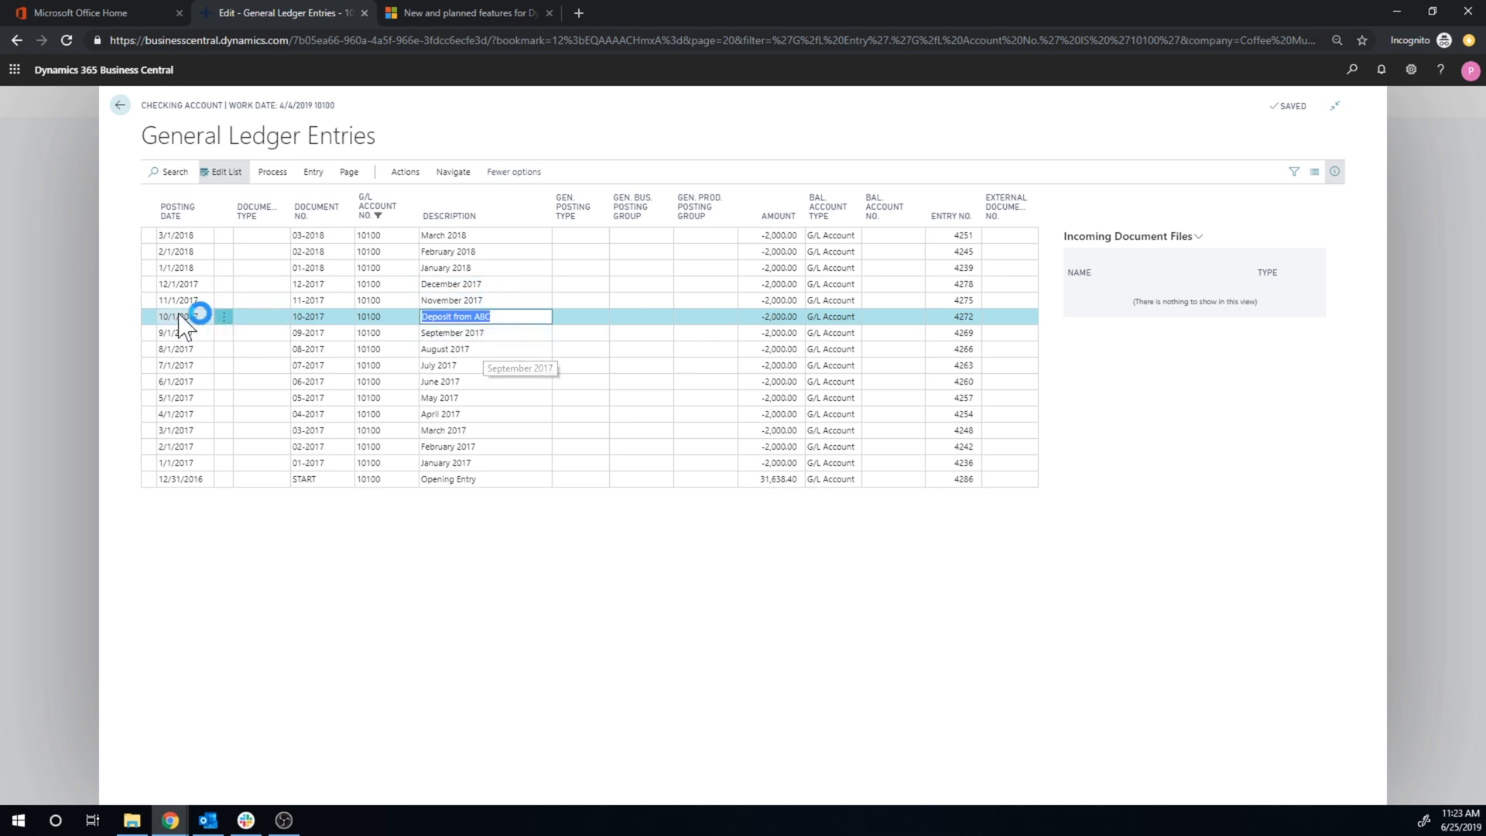
mouse_move(527, 436)
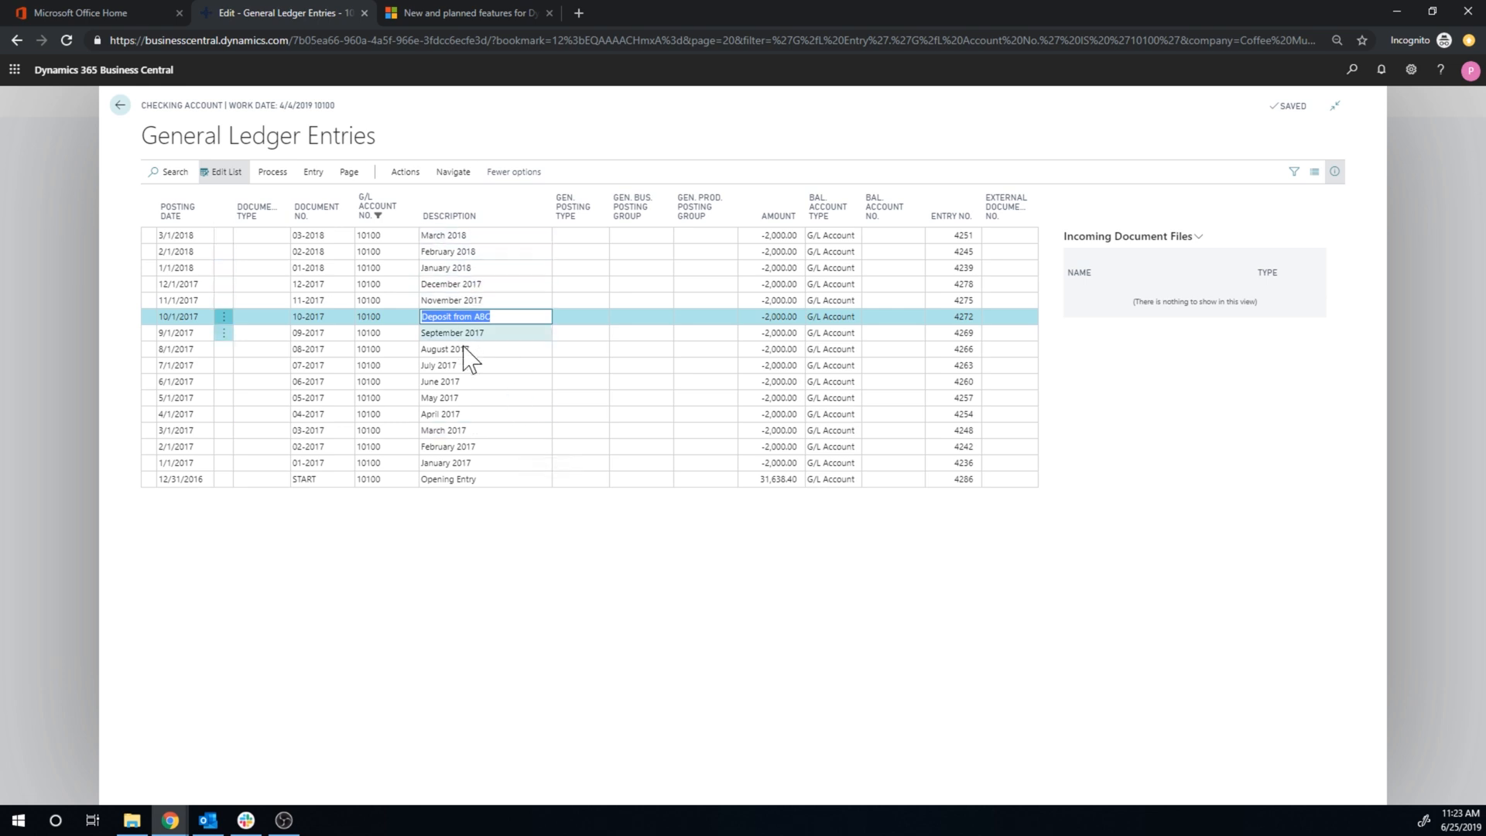
mouse_move(478, 387)
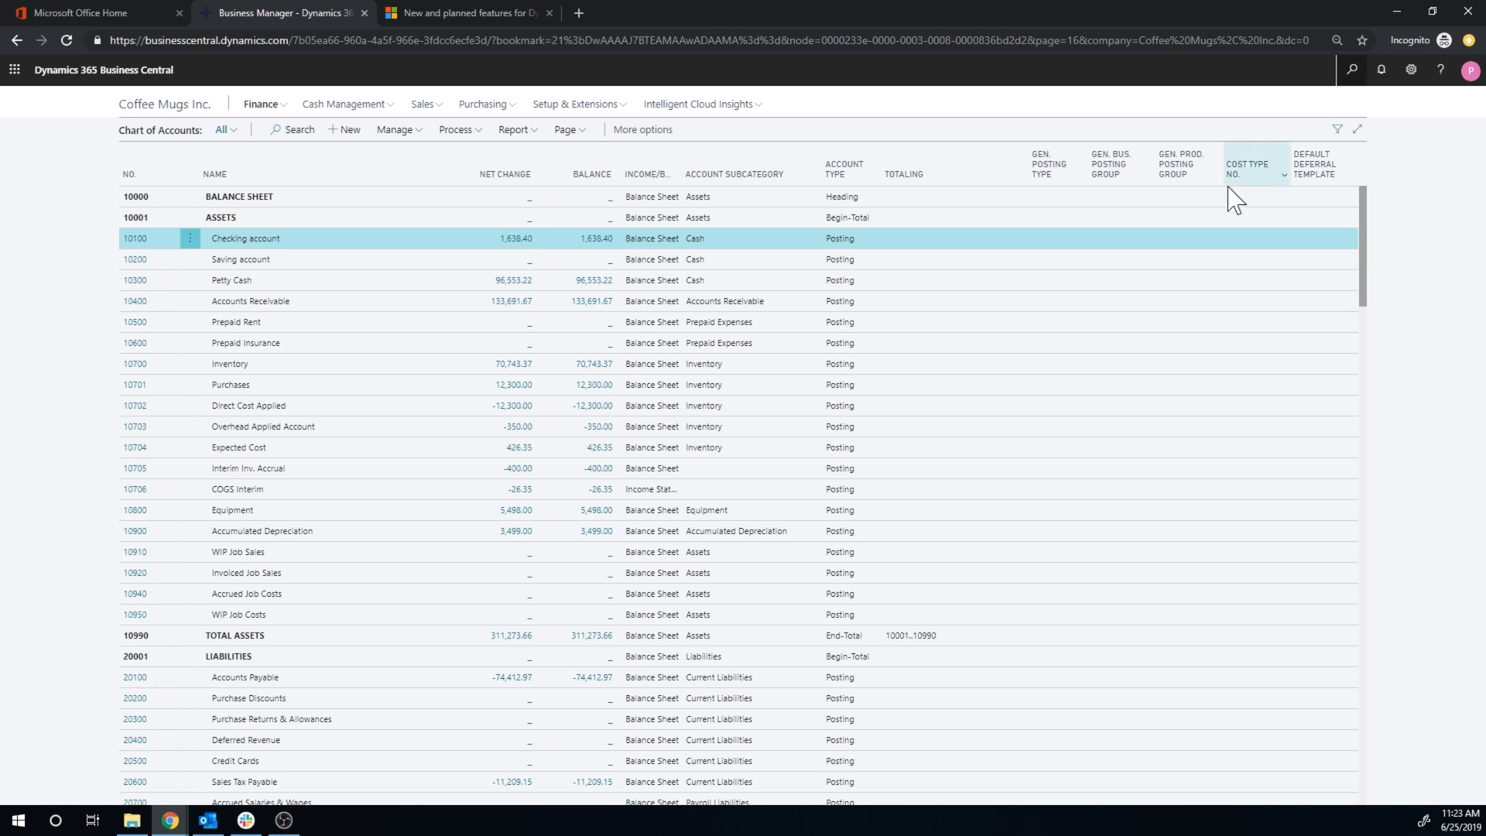
text(sales and)
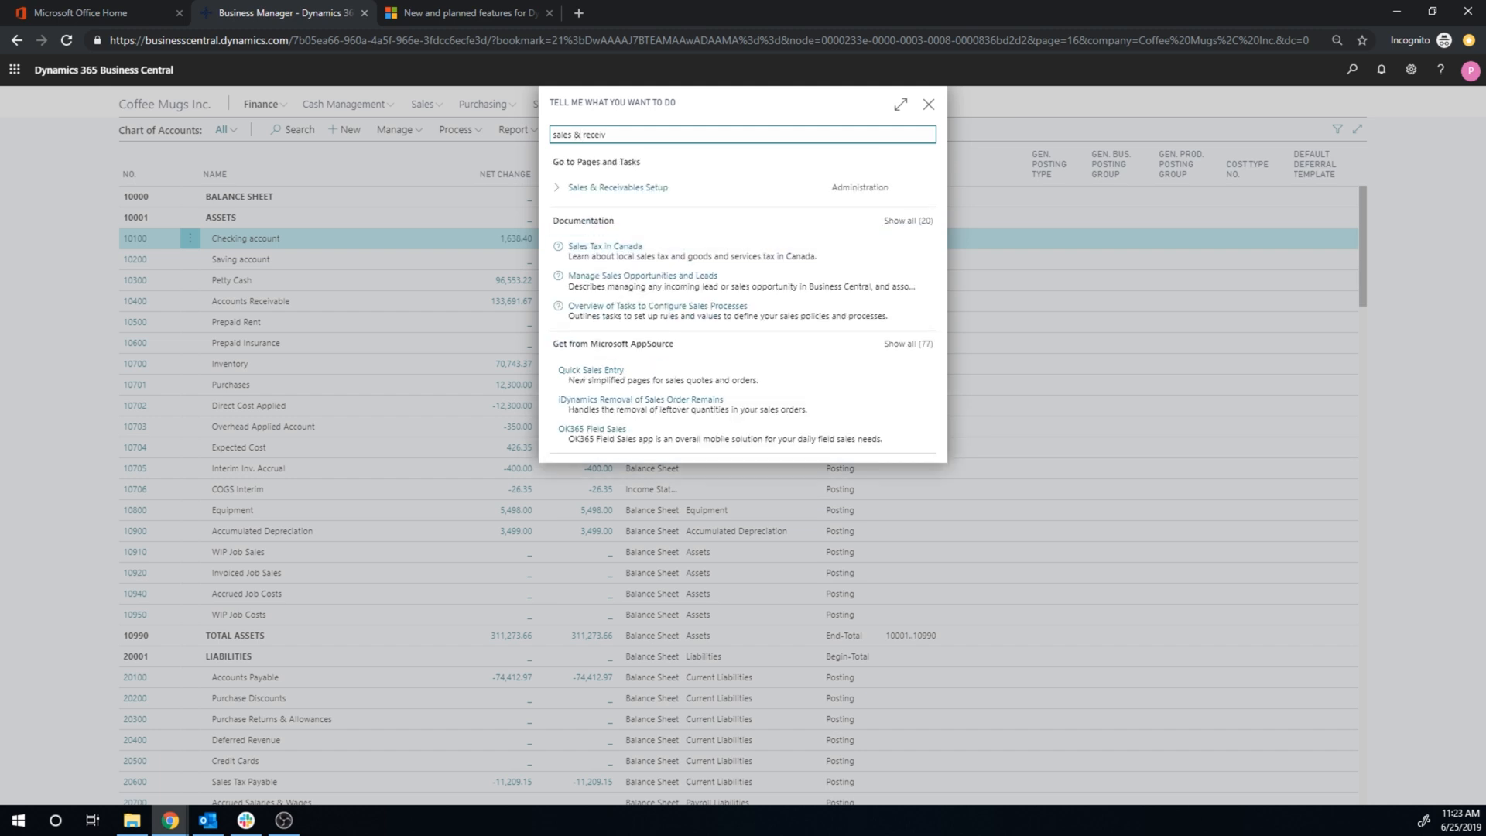
mouse_move(645, 190)
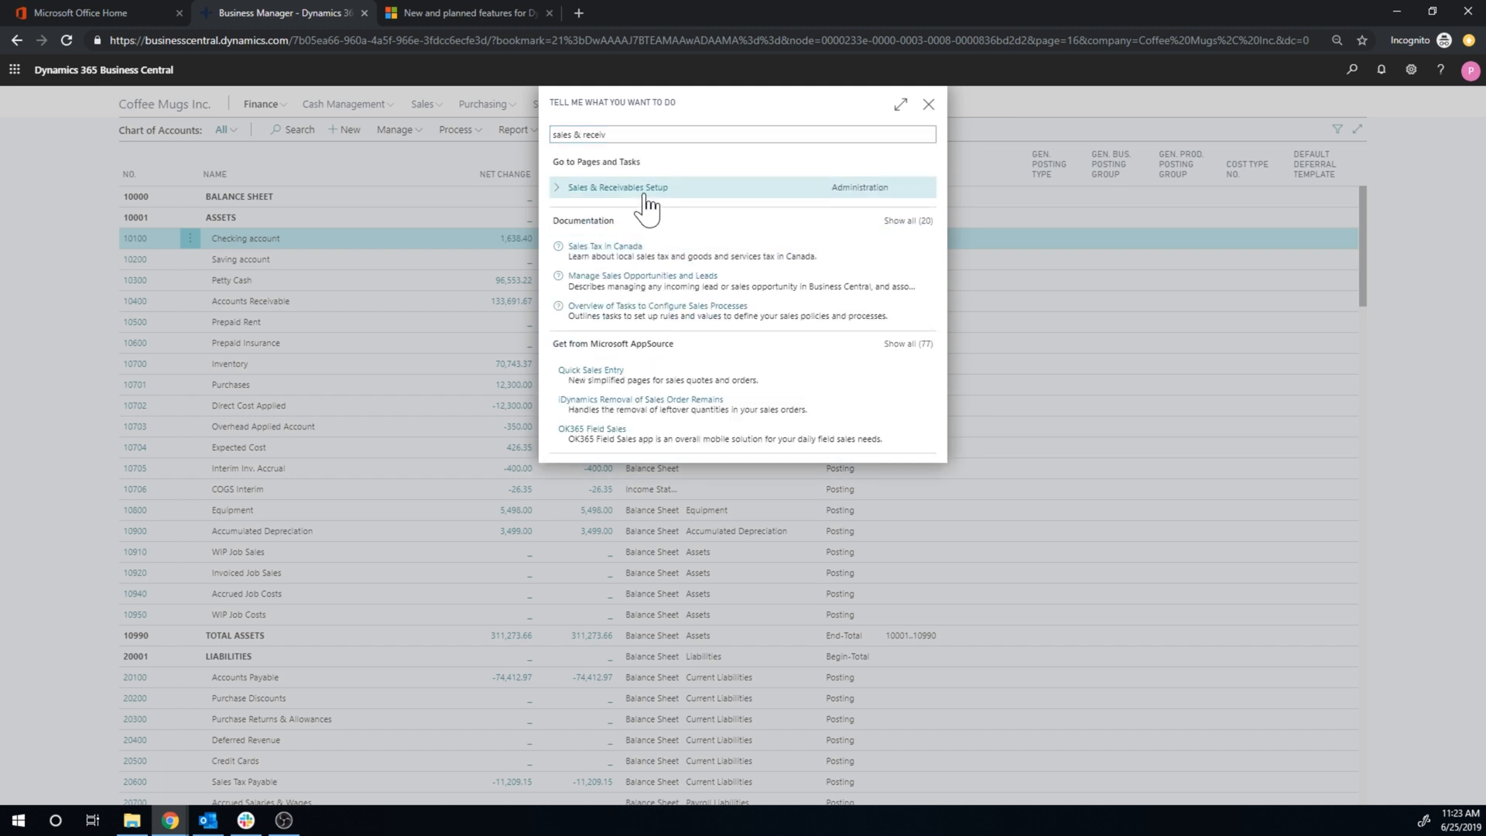
click(617, 186)
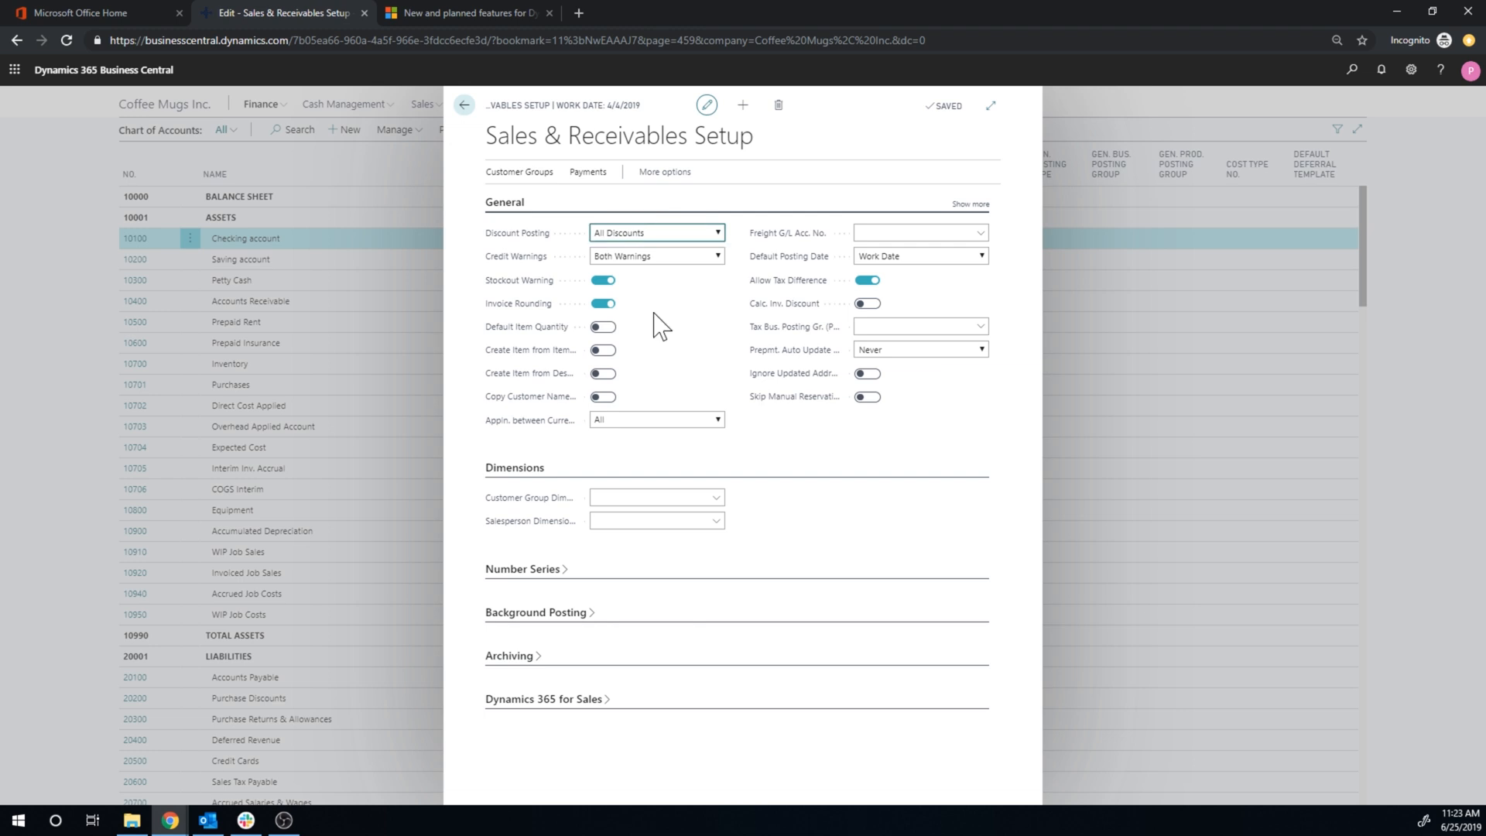
mouse_move(688, 316)
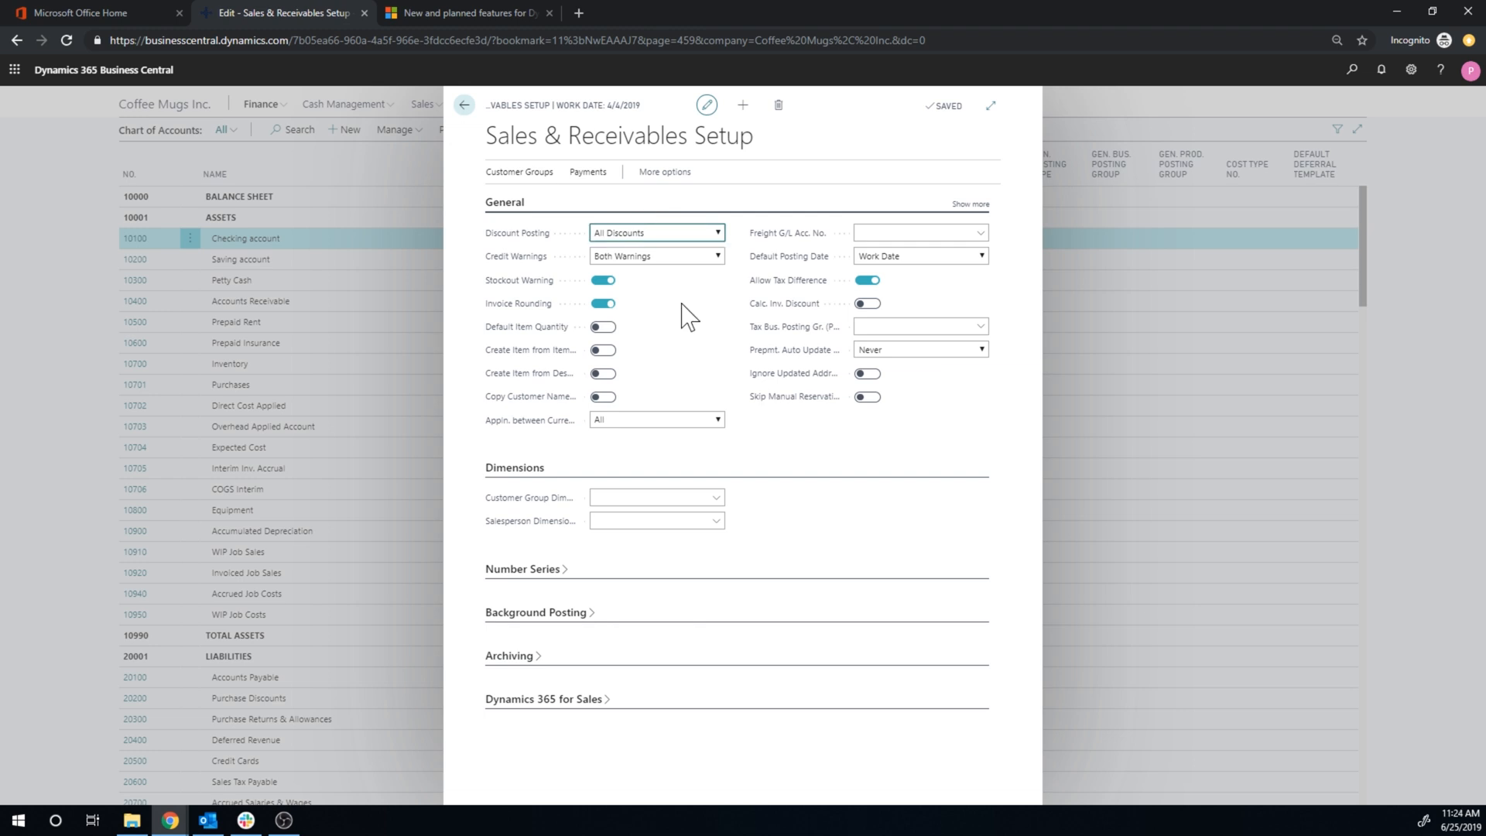
mouse_move(529, 402)
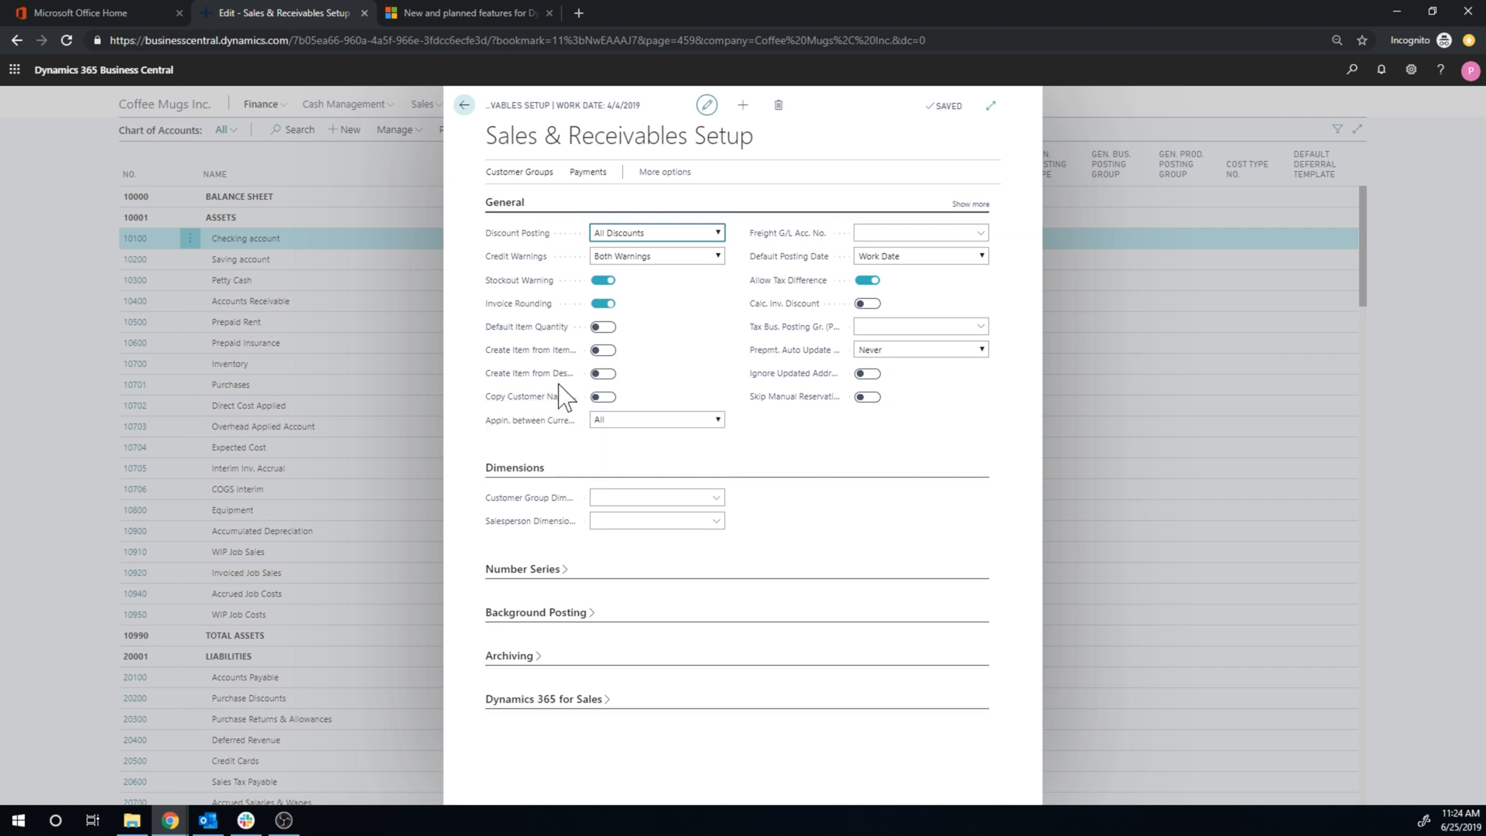
mouse_move(530, 397)
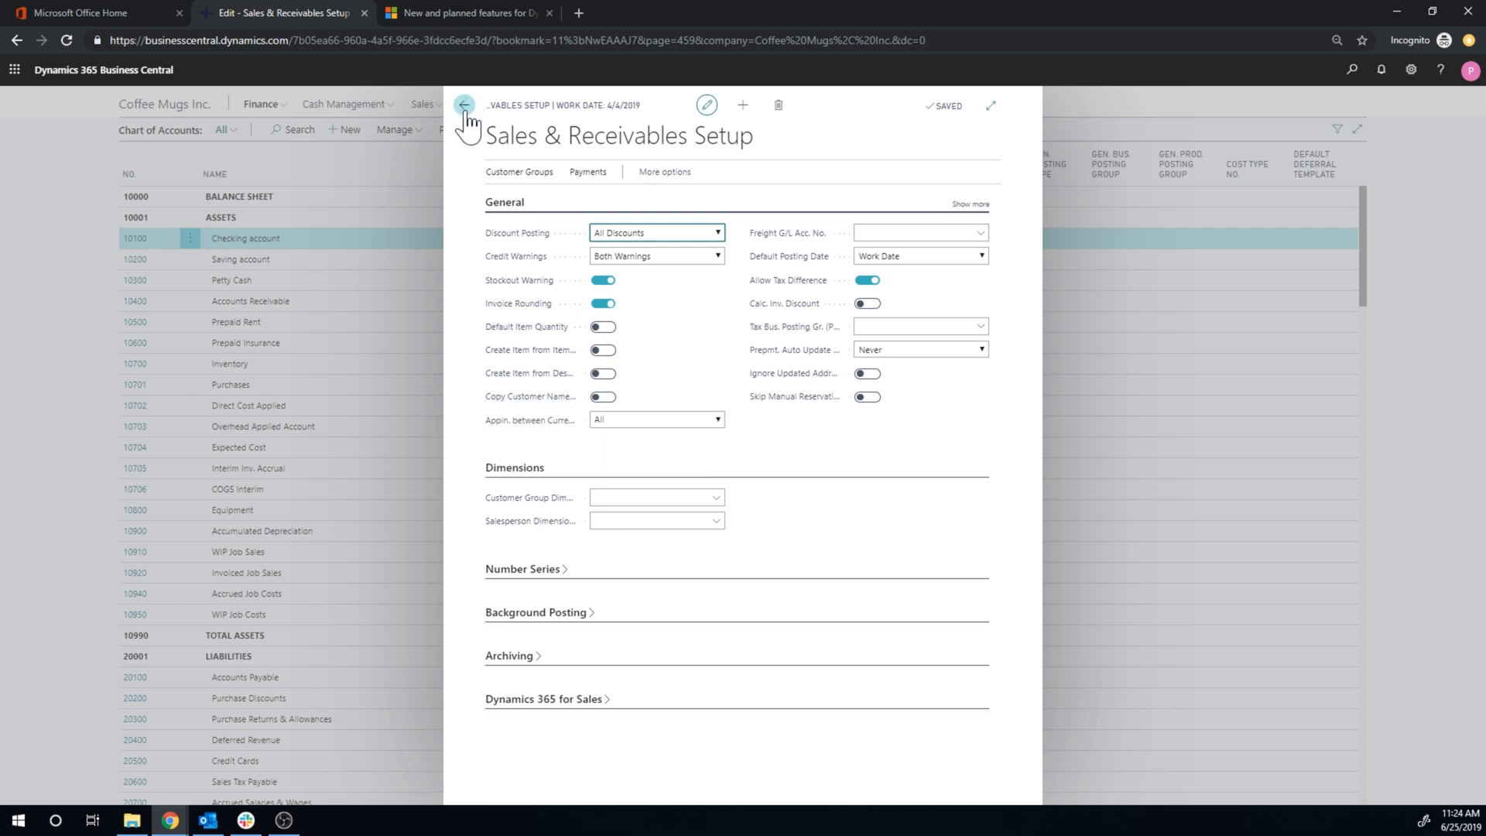
Close Sales & Receivables Setup, find Customer Ledger Entries via 'customer ledger', and scroll the entries.
click(464, 106)
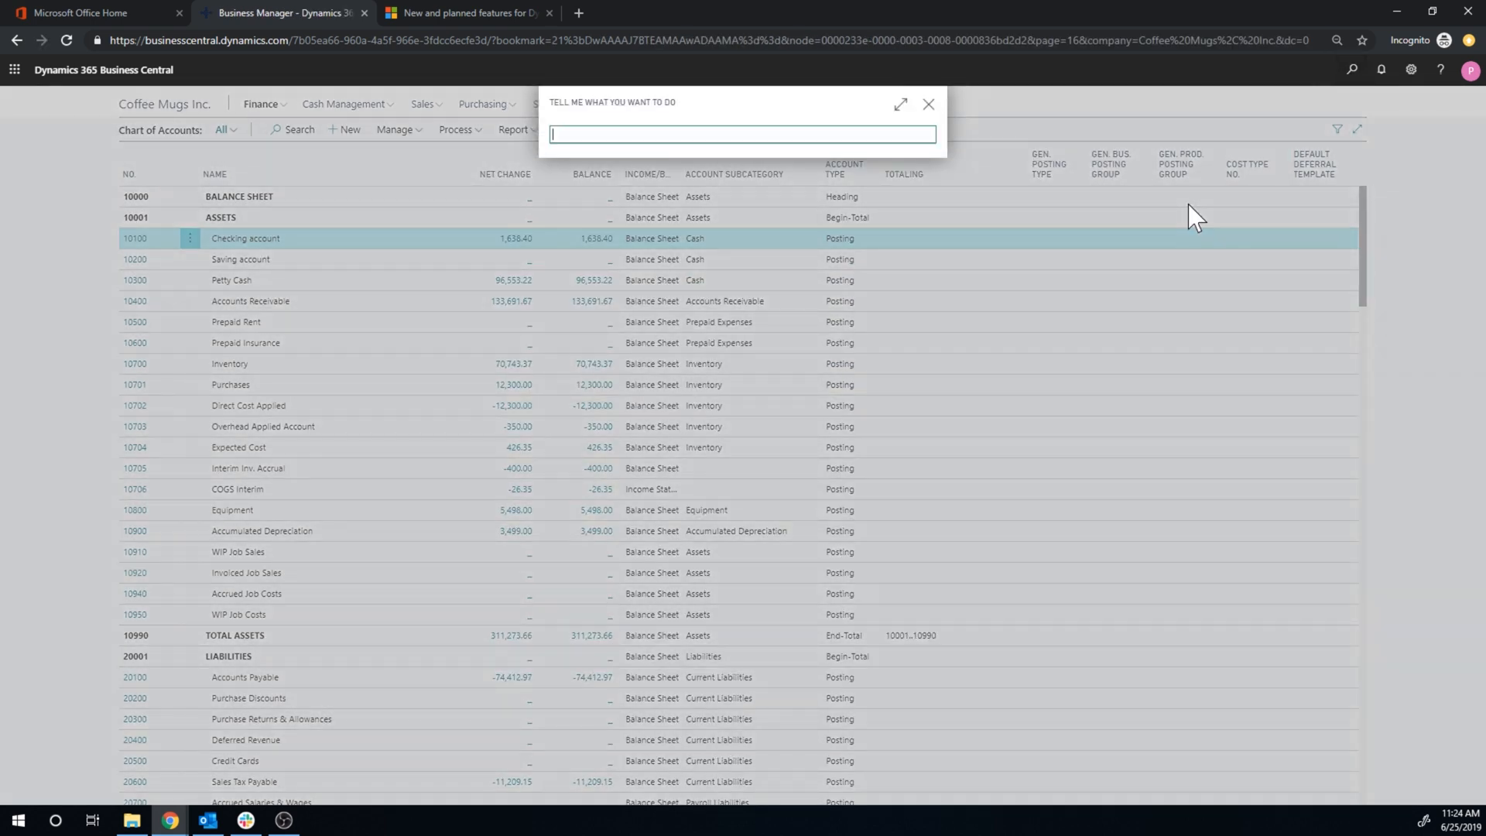
text(customer ledger)
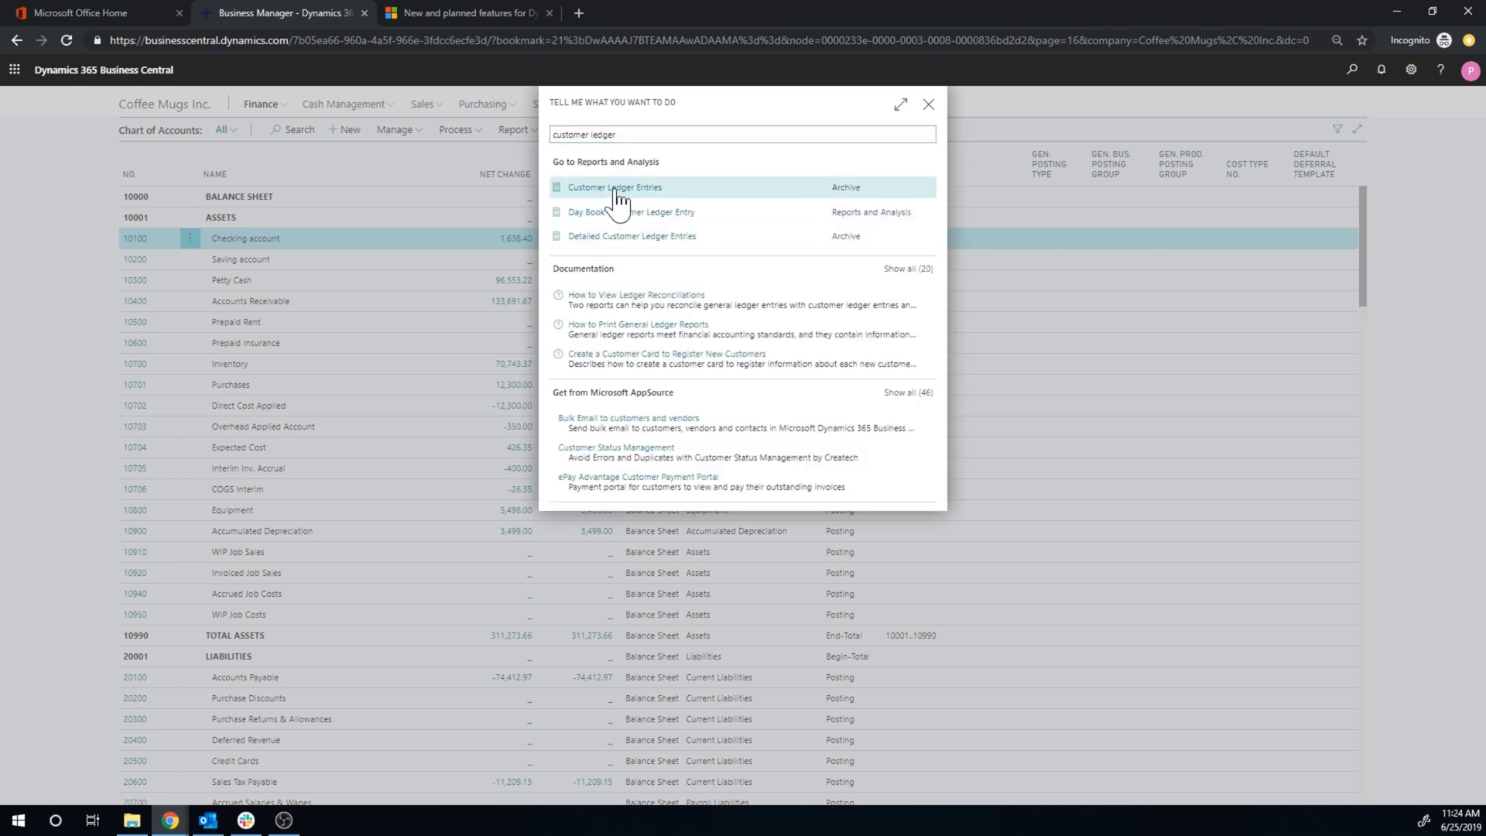
click(614, 187)
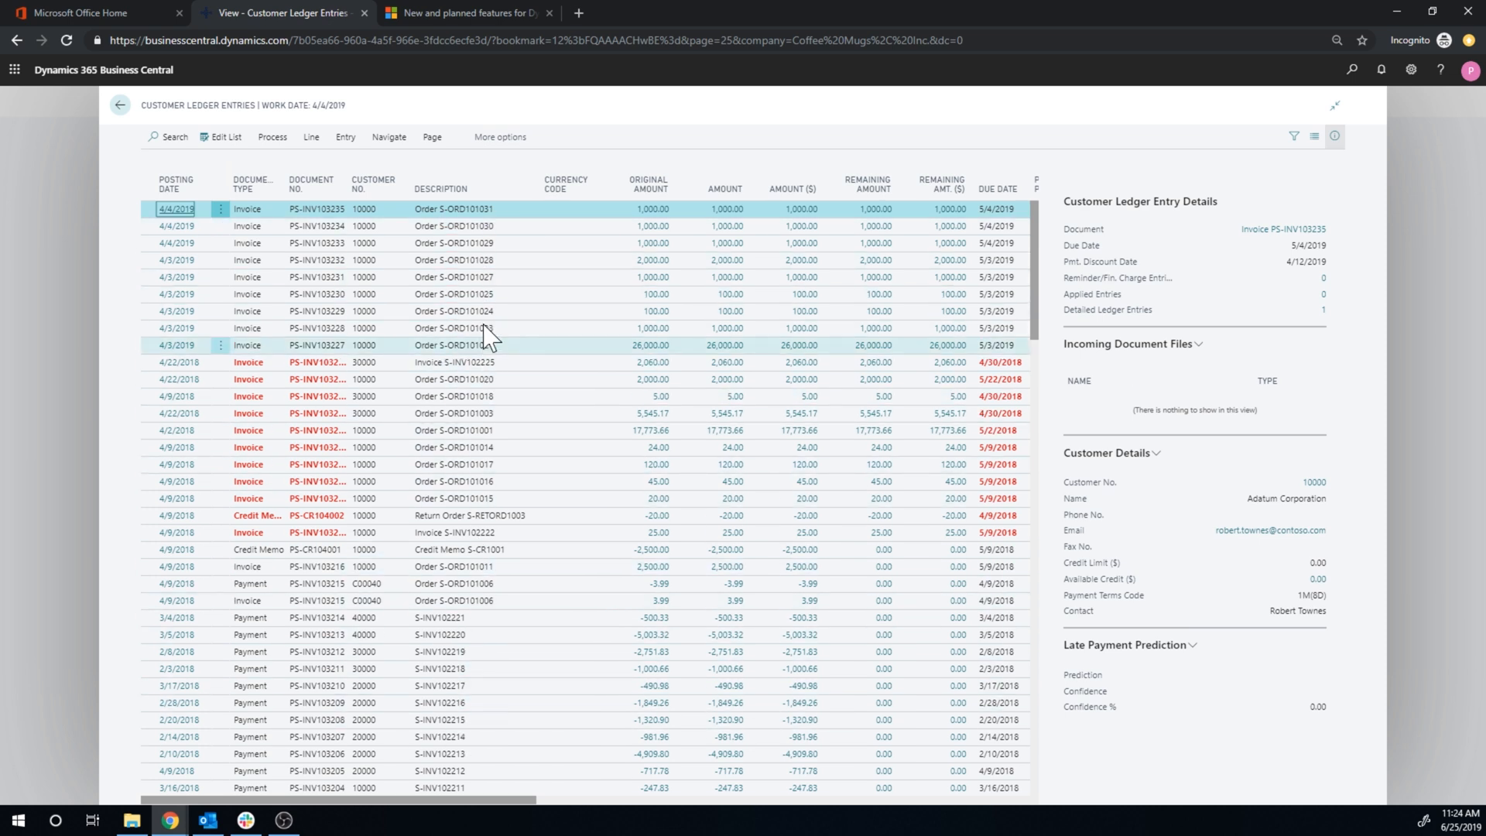
click(474, 430)
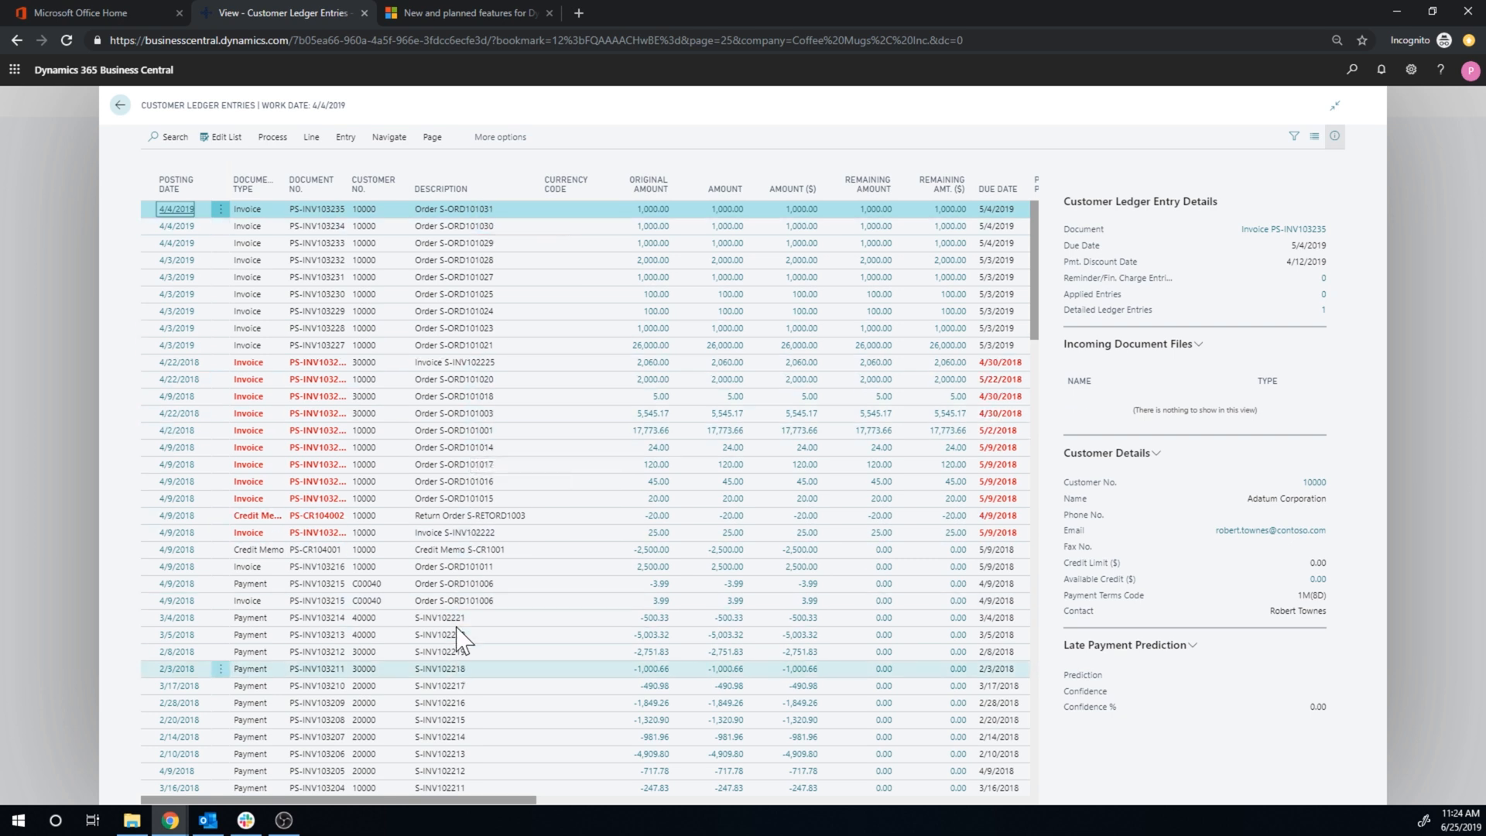
scroll(down, 3)
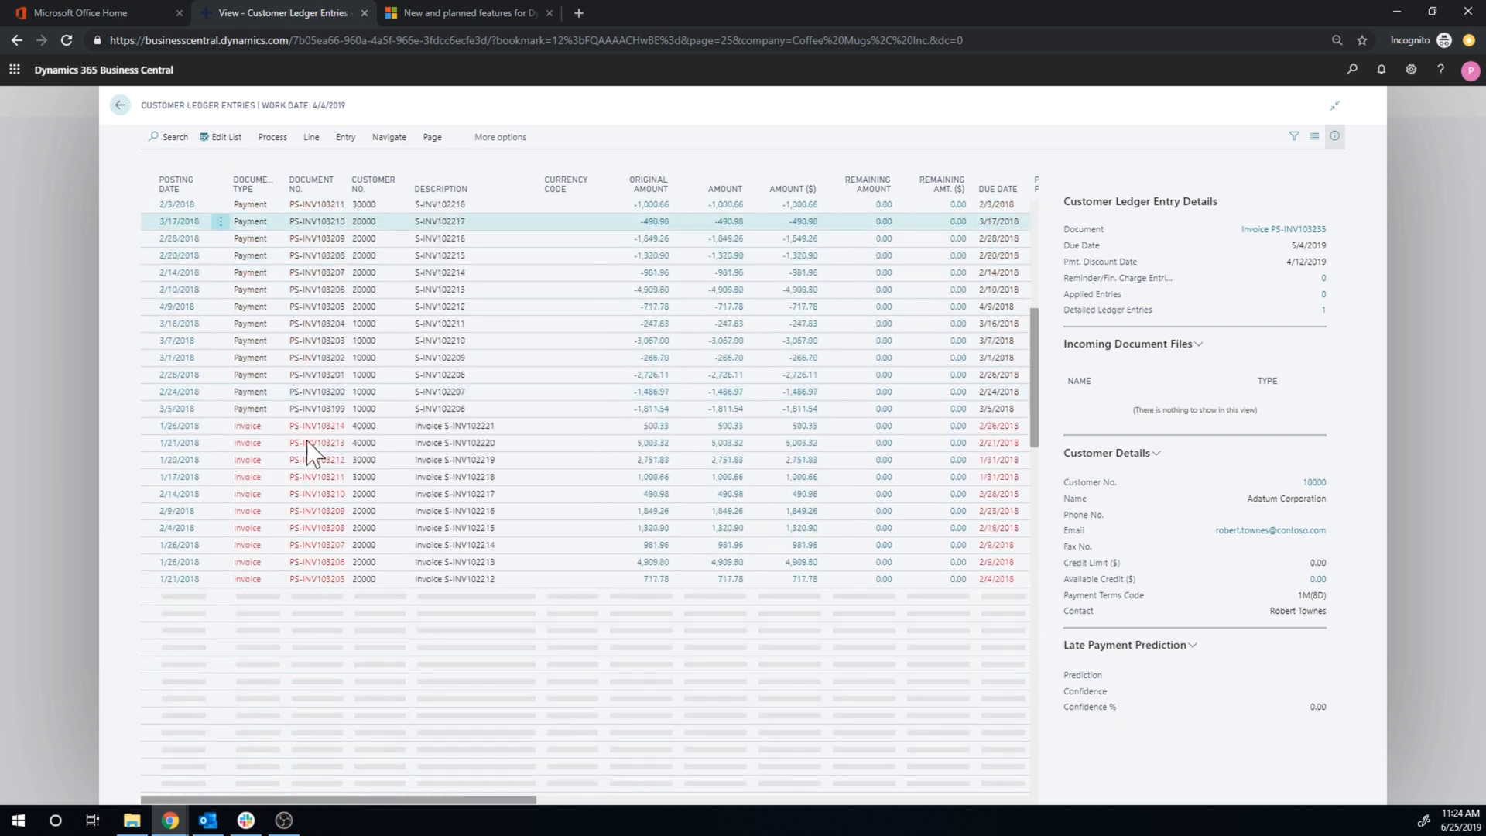
scroll(down, 3)
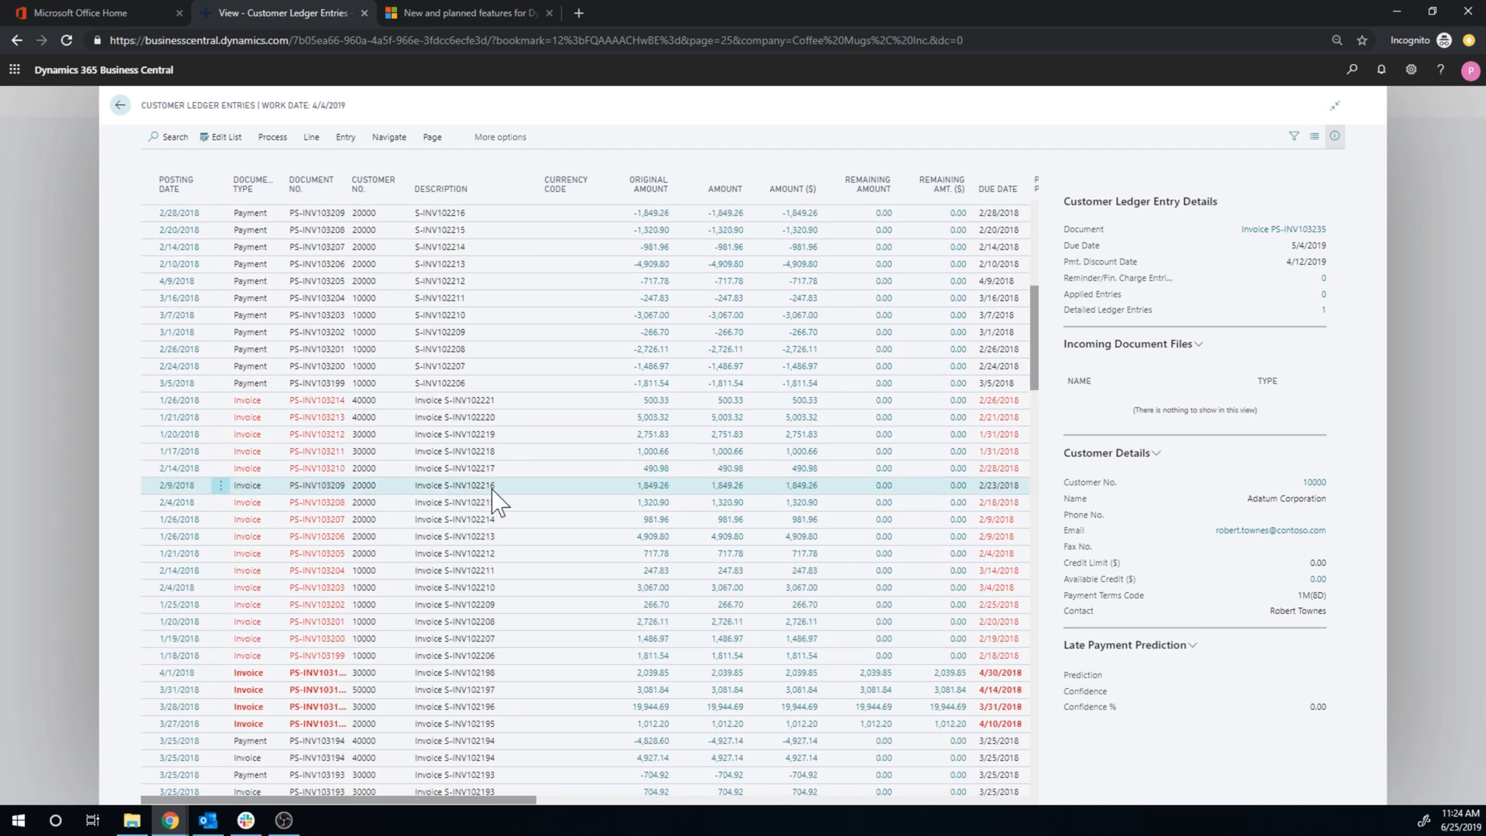
scroll(down, 3)
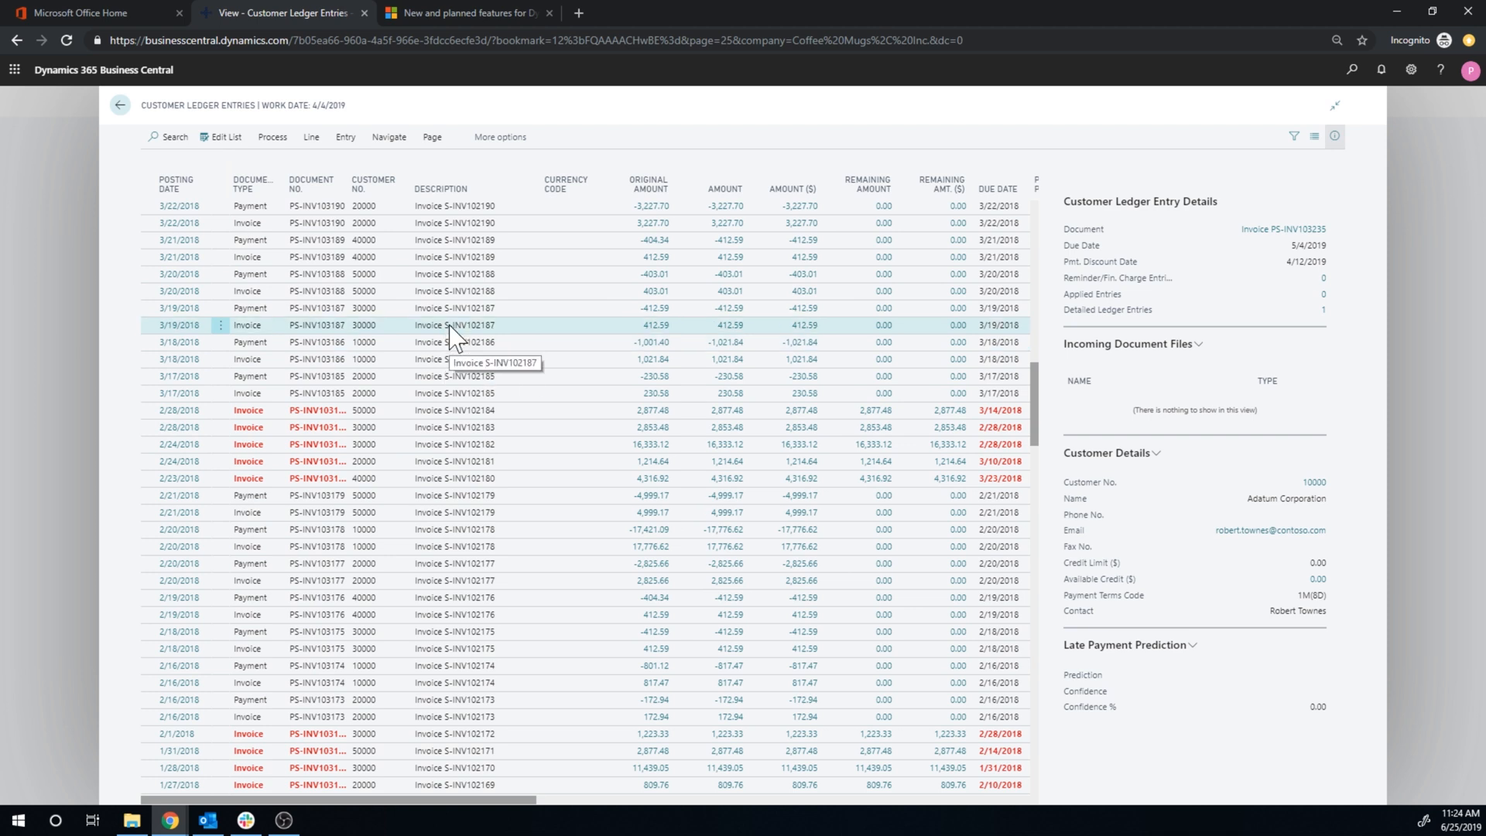
mouse_move(297, 342)
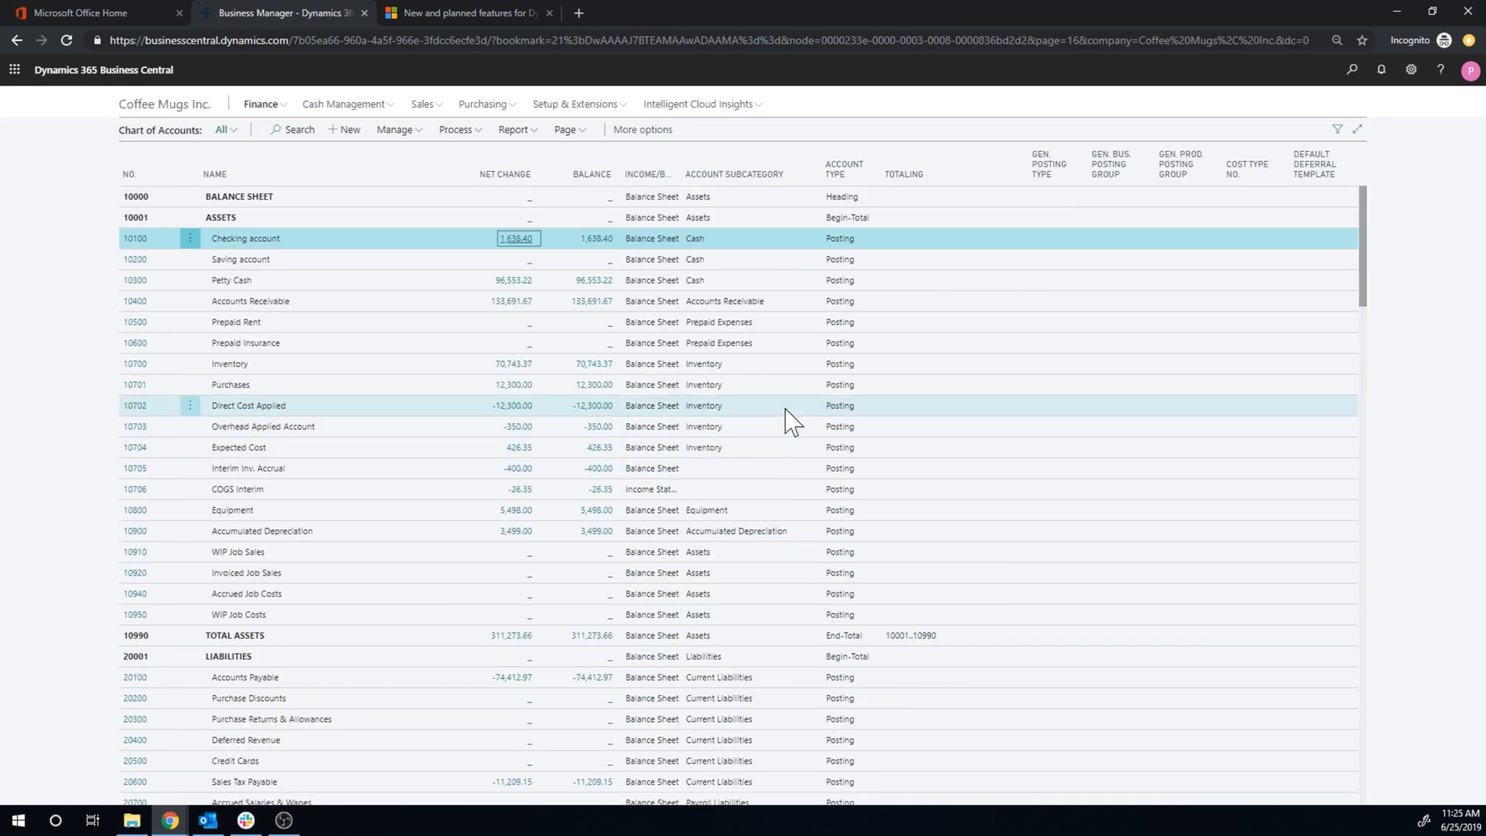
mouse_move(565, 392)
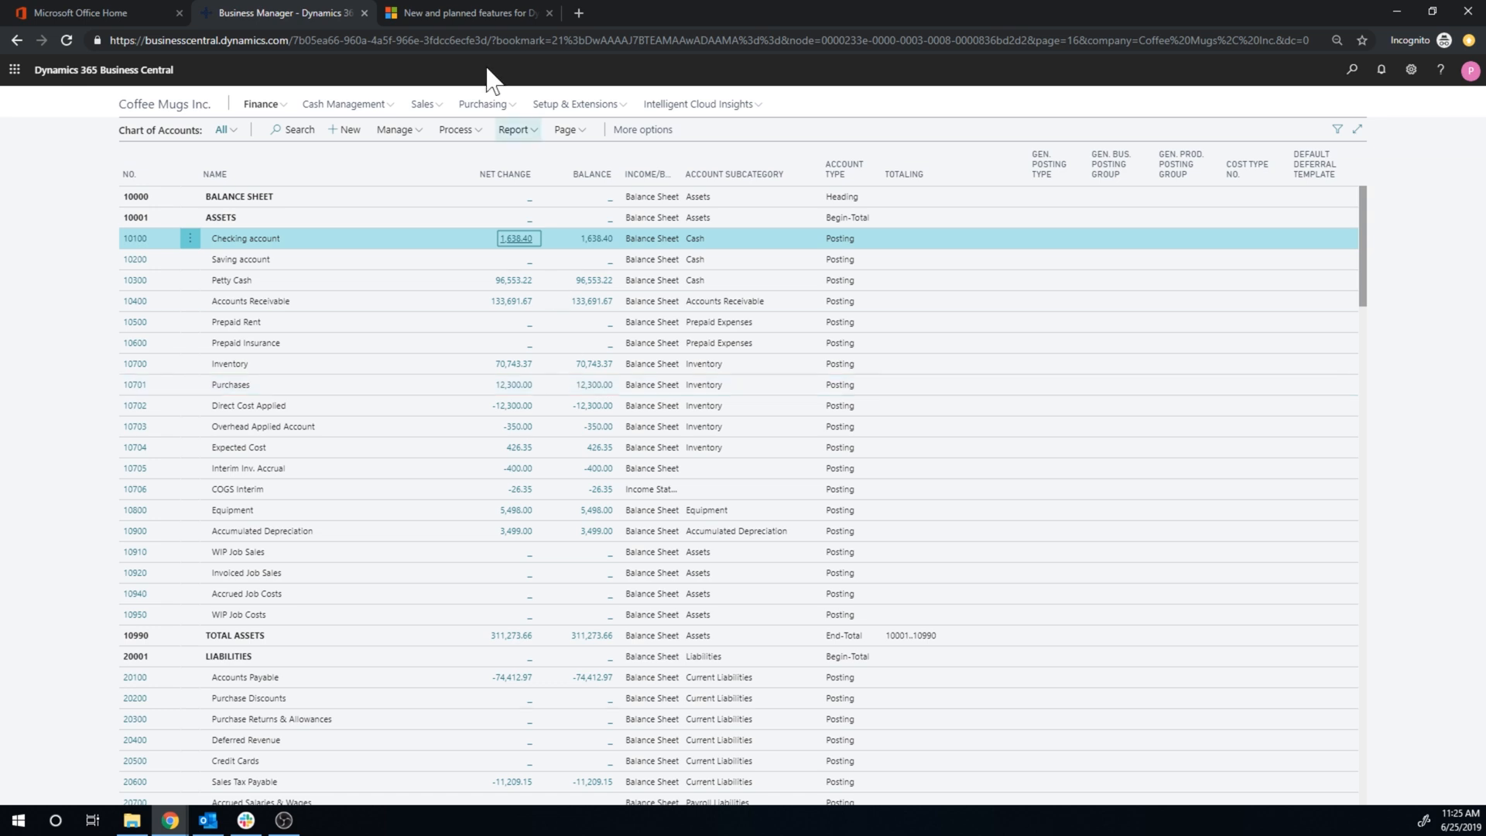
Switch to the April '19 'New and planned features' tab and scroll the Application enhancements table.
click(465, 12)
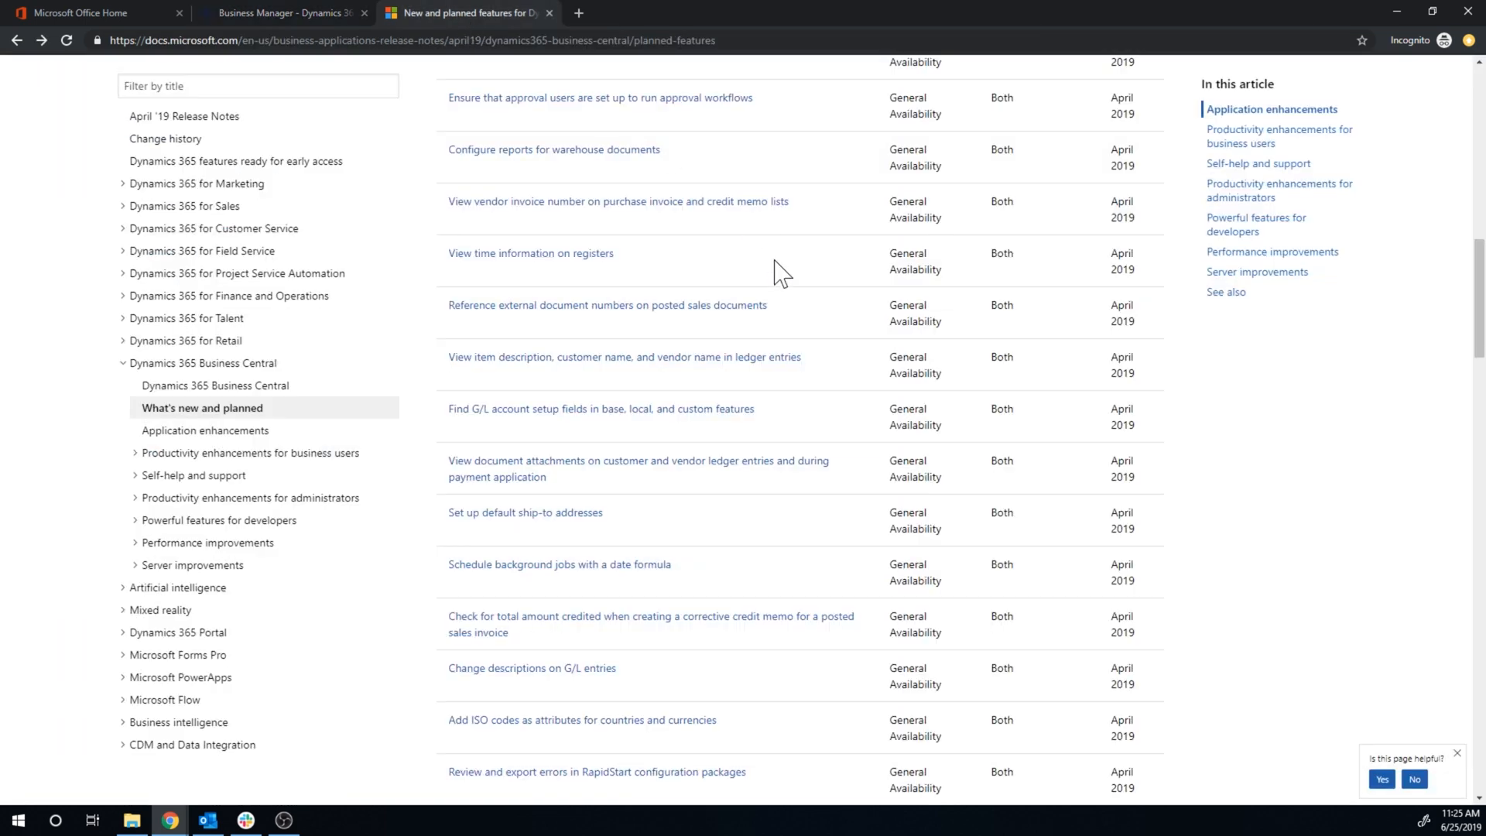
mouse_move(799, 327)
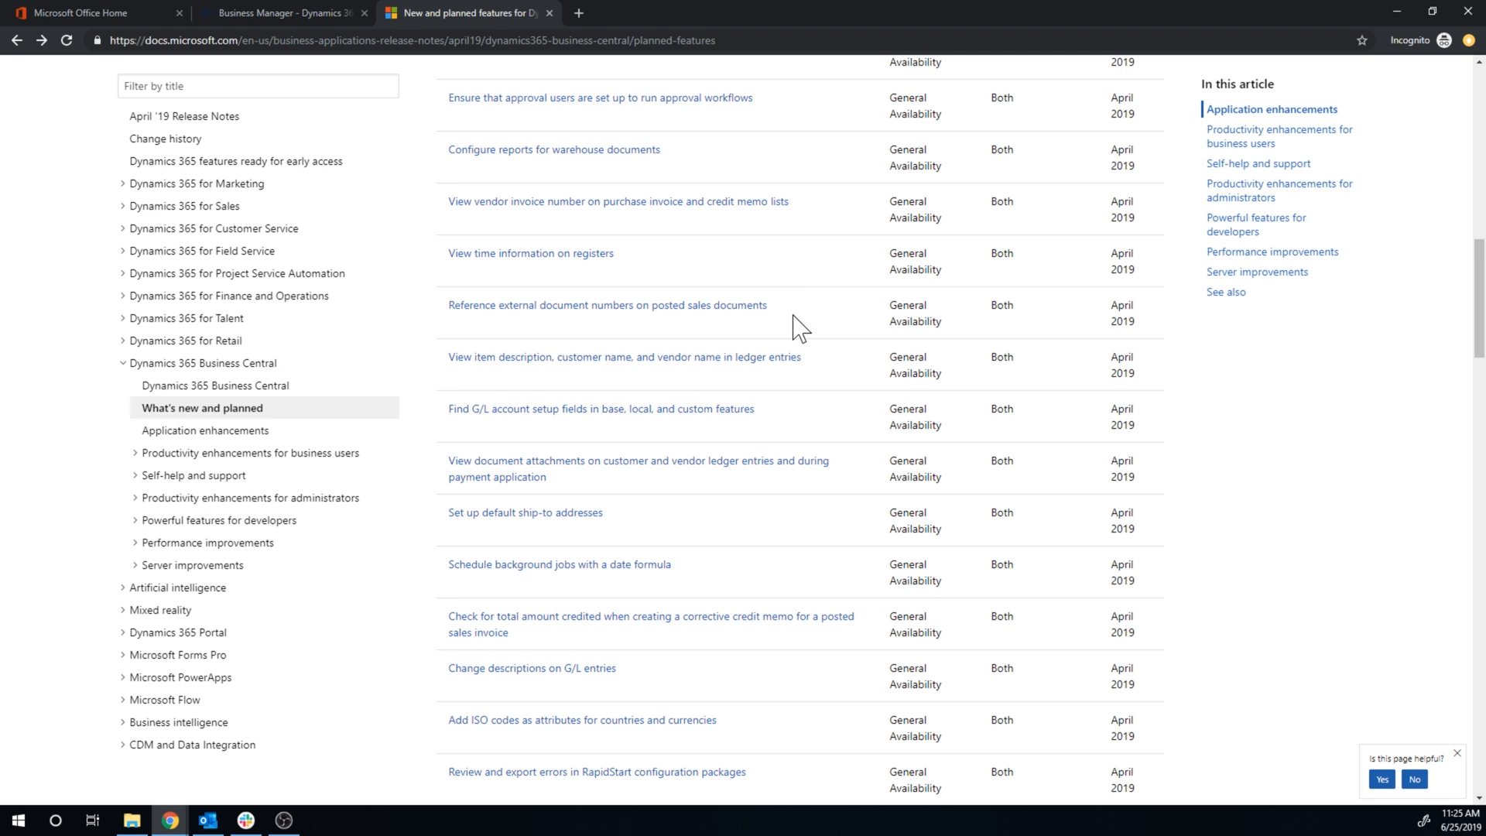
mouse_move(722, 545)
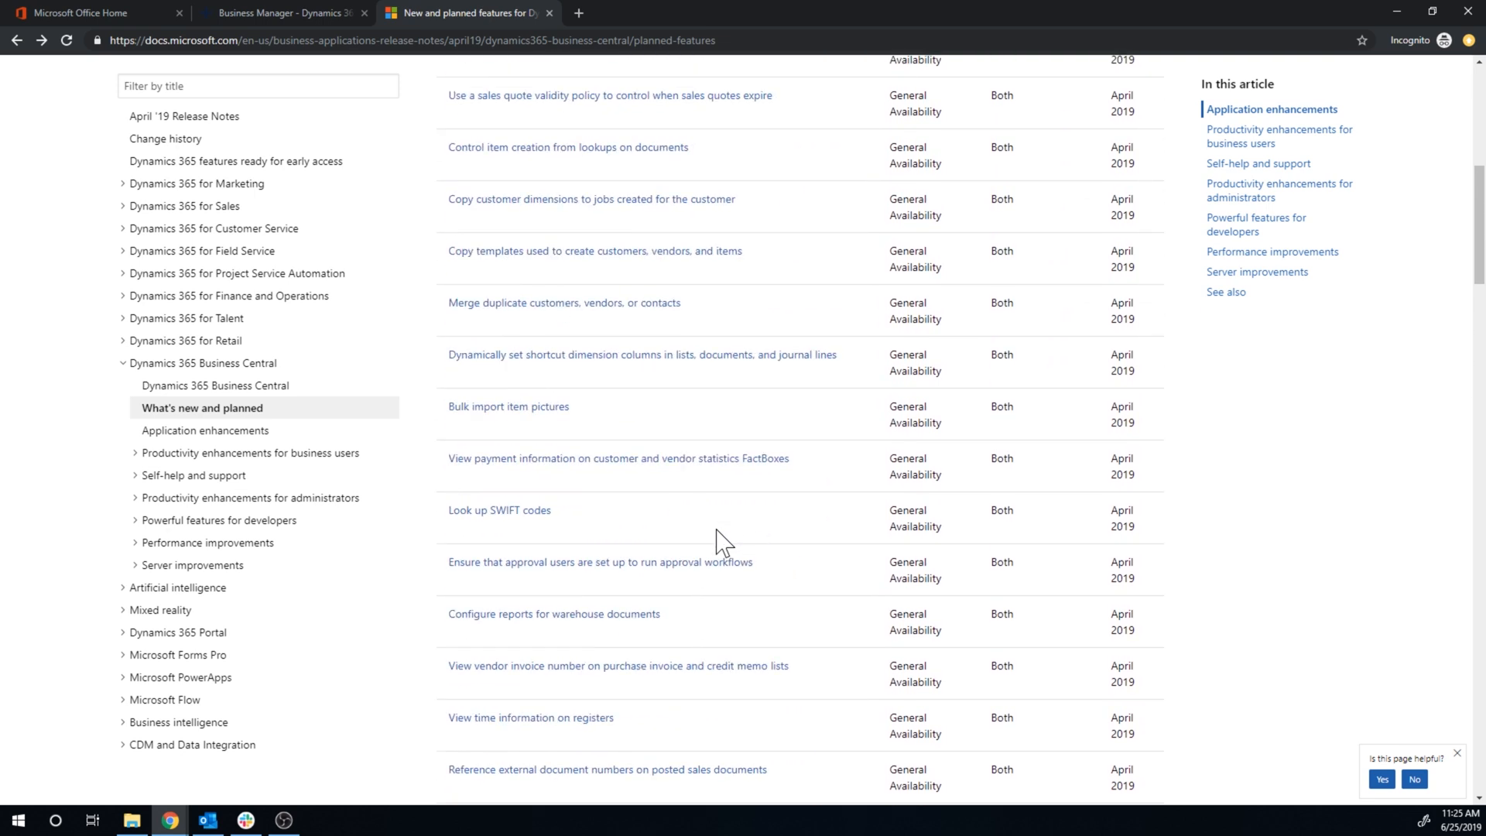
scroll(up, 3)
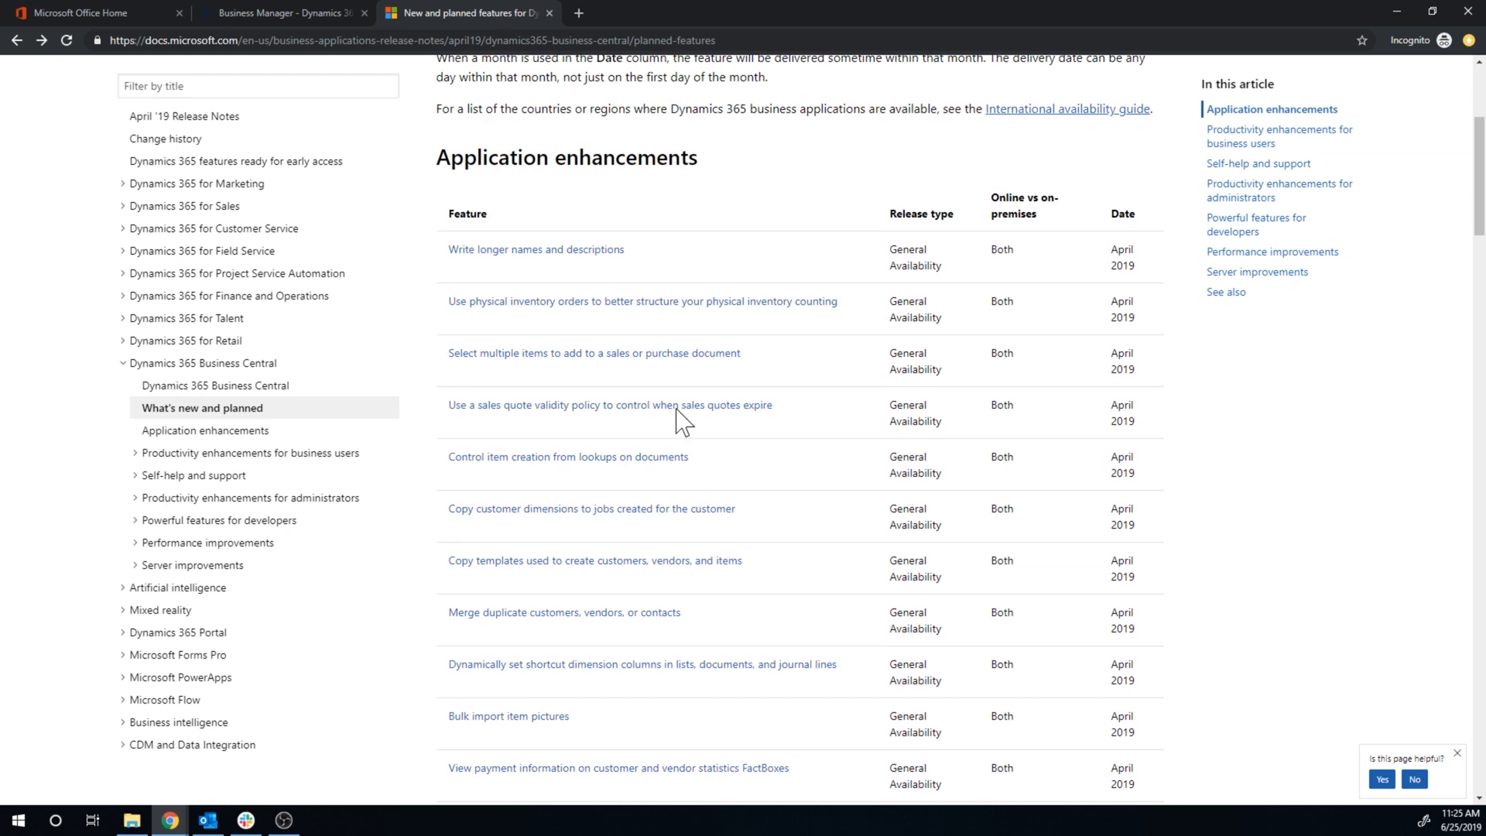
scroll(down, 3)
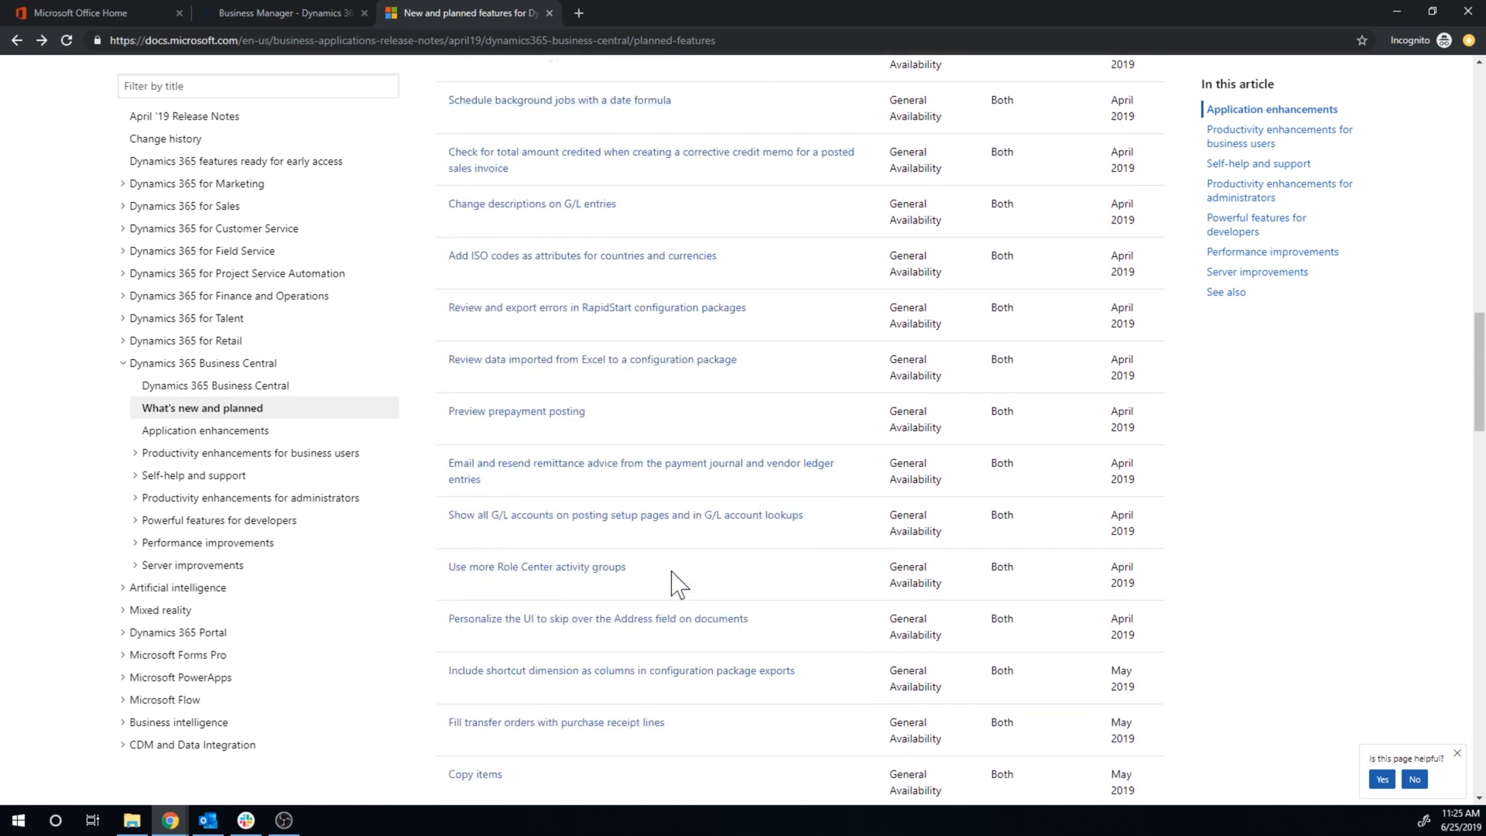
scroll(down, 3)
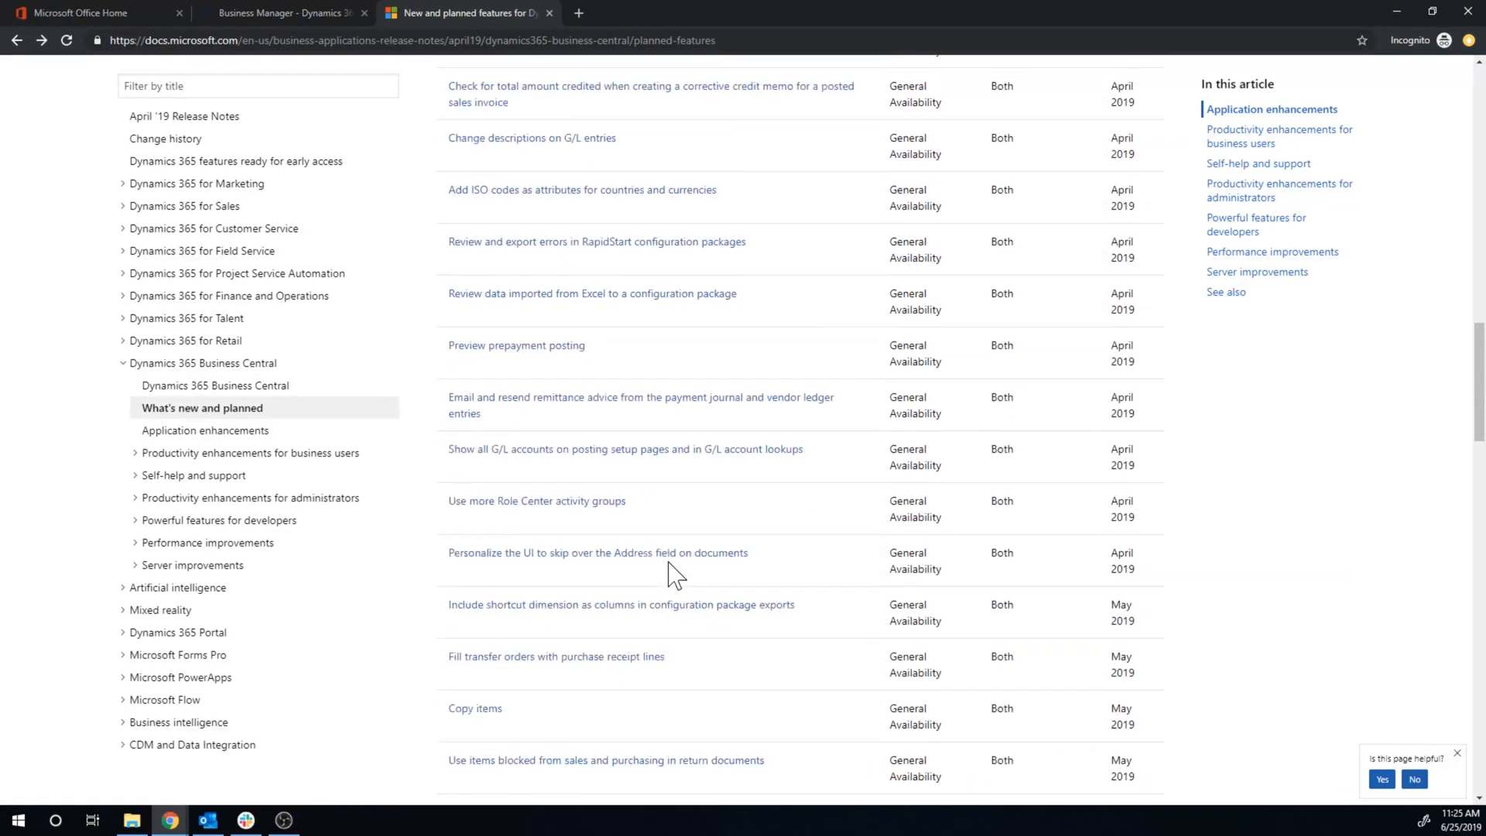
scroll(down, 3)
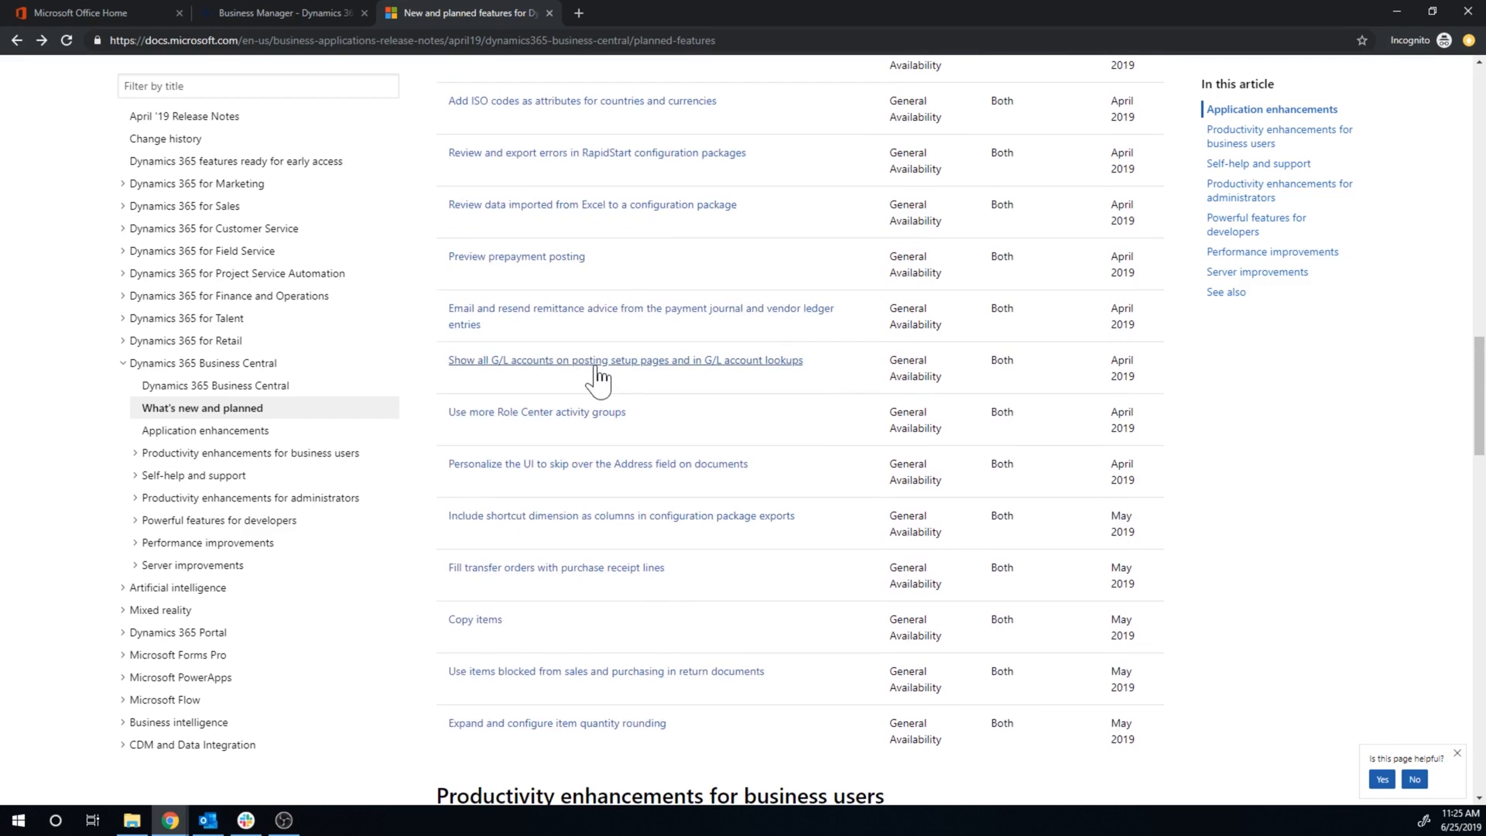
mouse_move(706, 420)
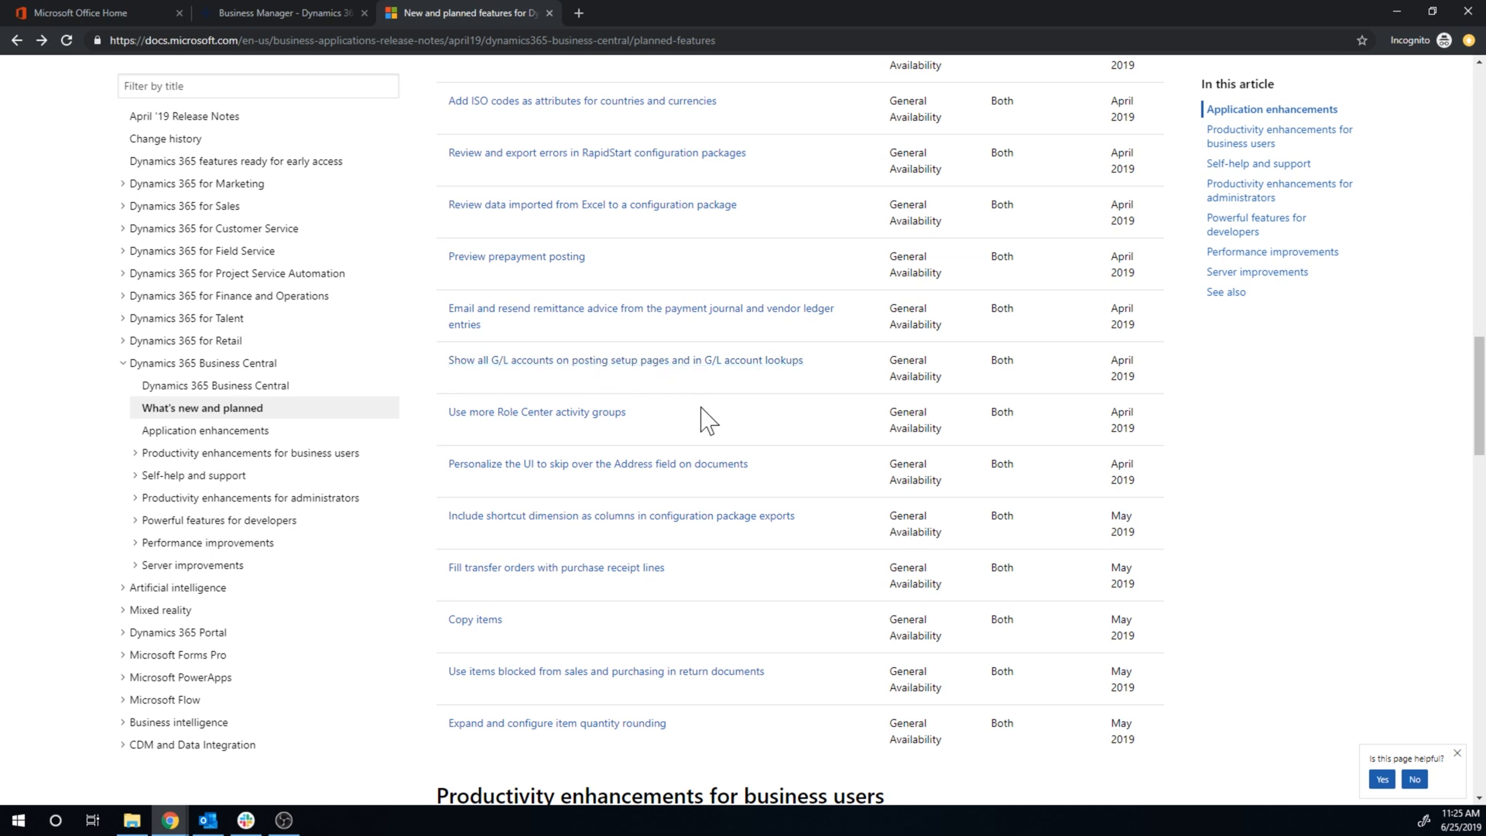